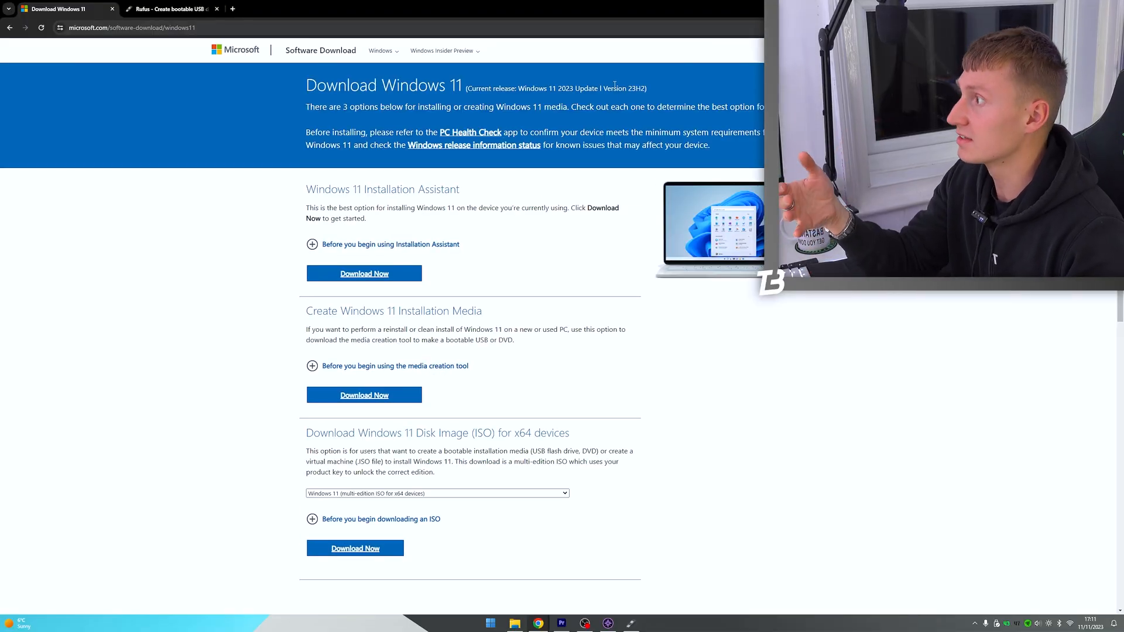
# Generate the 64-bit English International Windows 11 ISO download from Microsoft Software Download
pyautogui.doubleClick(631, 87)
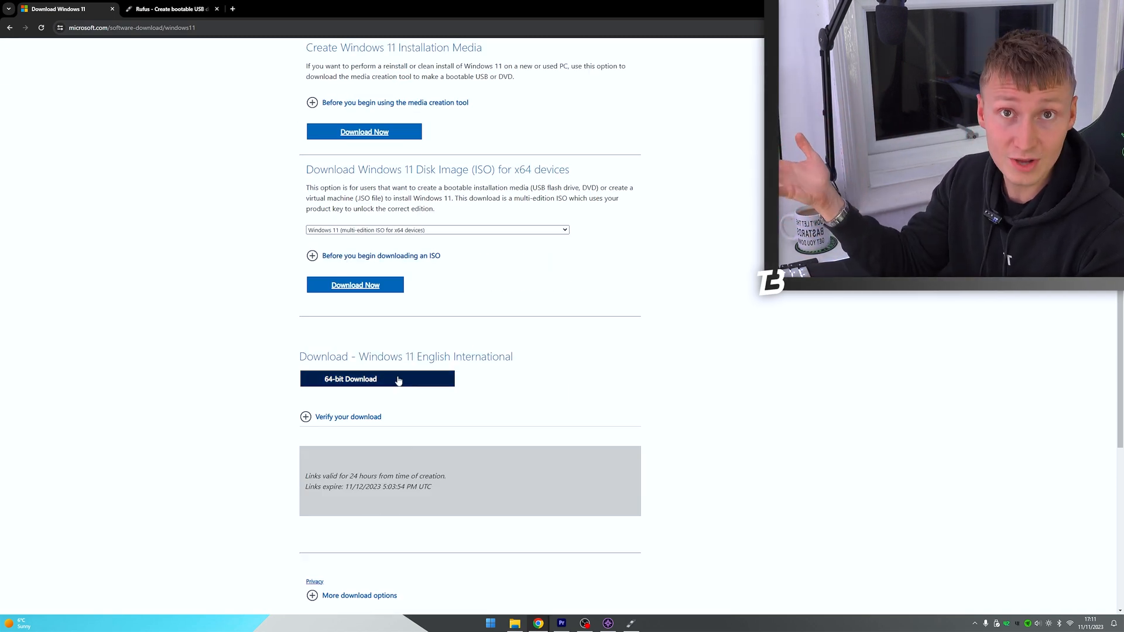
pyautogui.click(171, 8)
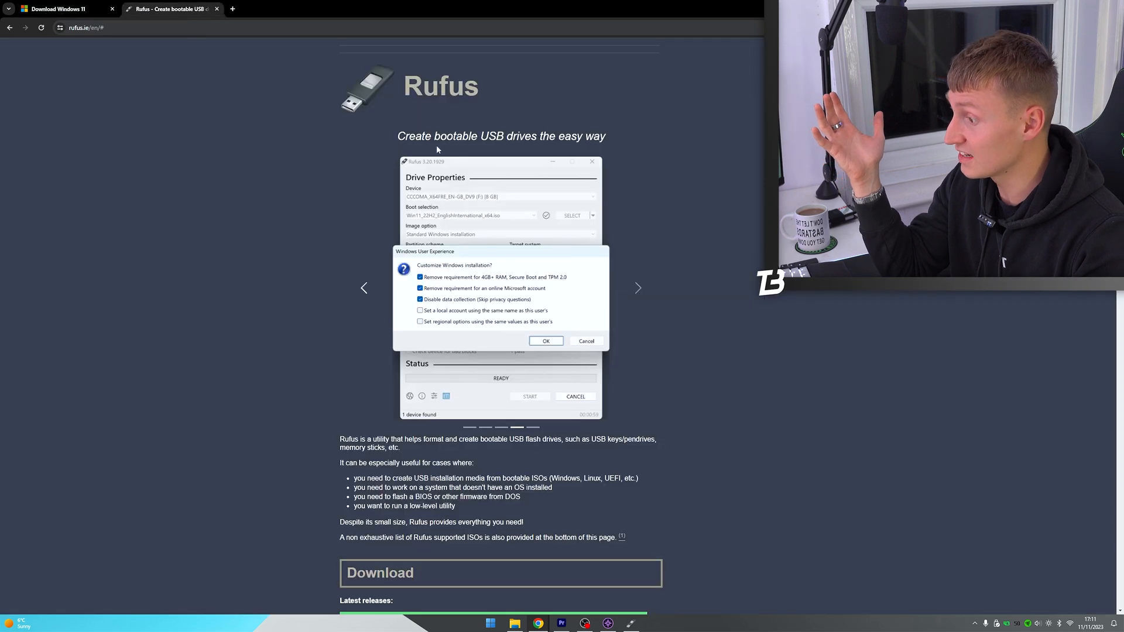
pyautogui.moveTo(622, 140)
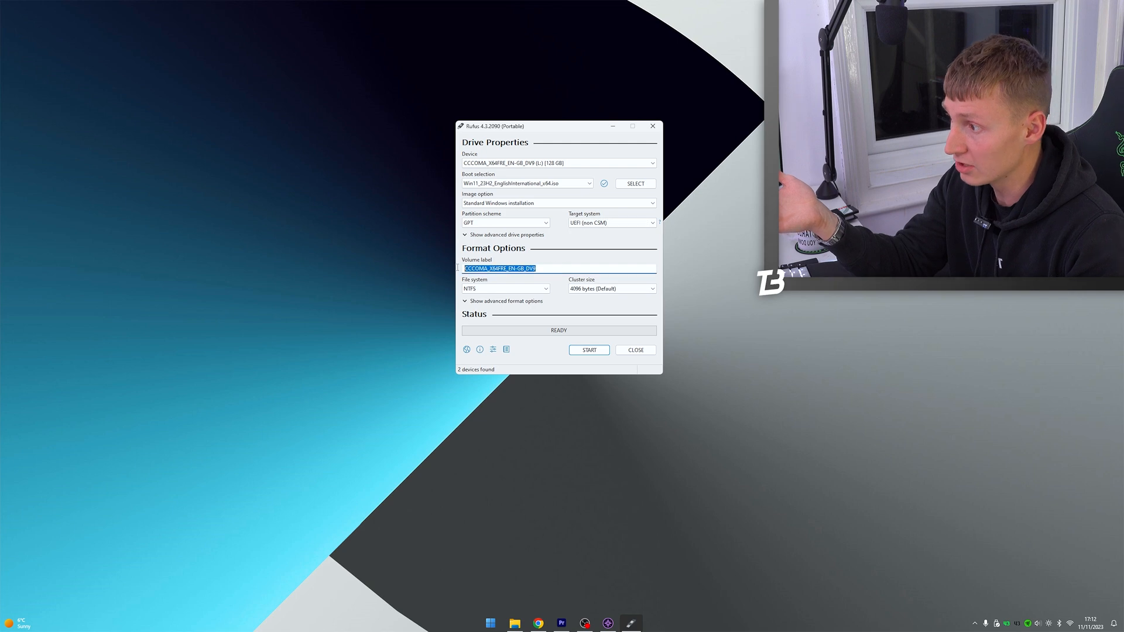
# Start Rufus writing the ISO to USB with requirement-removal and BitLocker options ticked
pyautogui.click(651, 288)
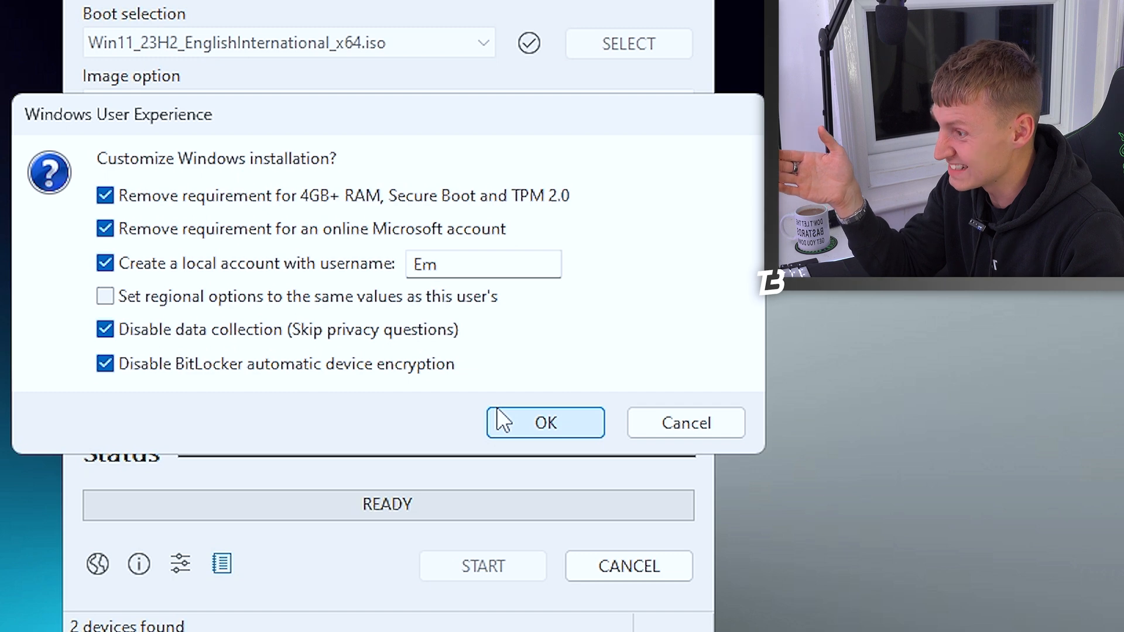
pyautogui.click(544, 423)
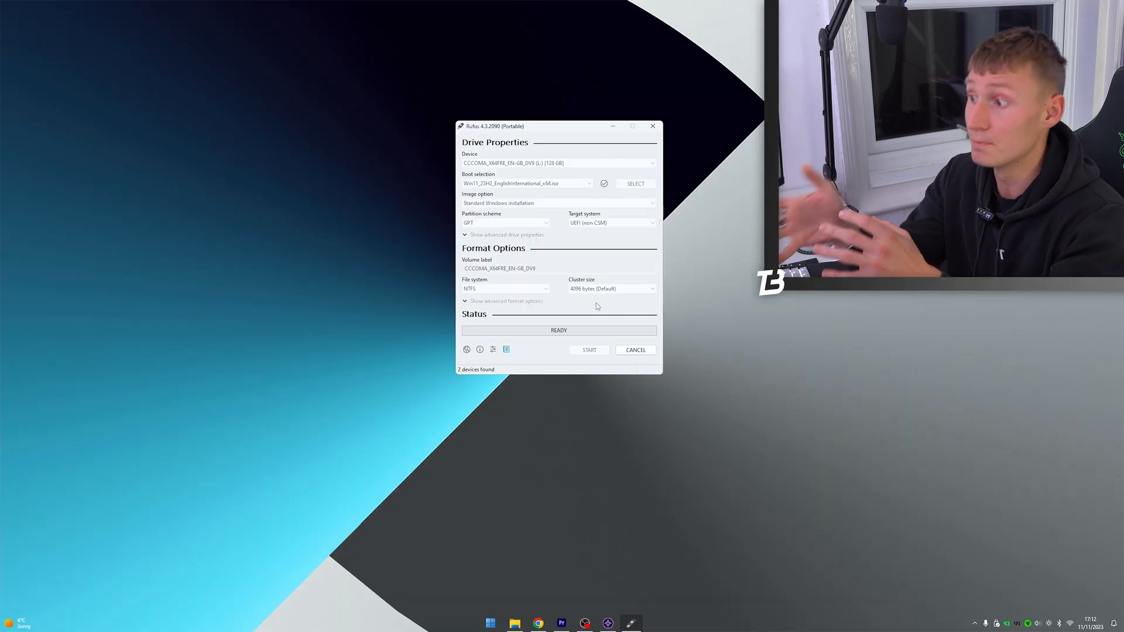
pyautogui.click(589, 350)
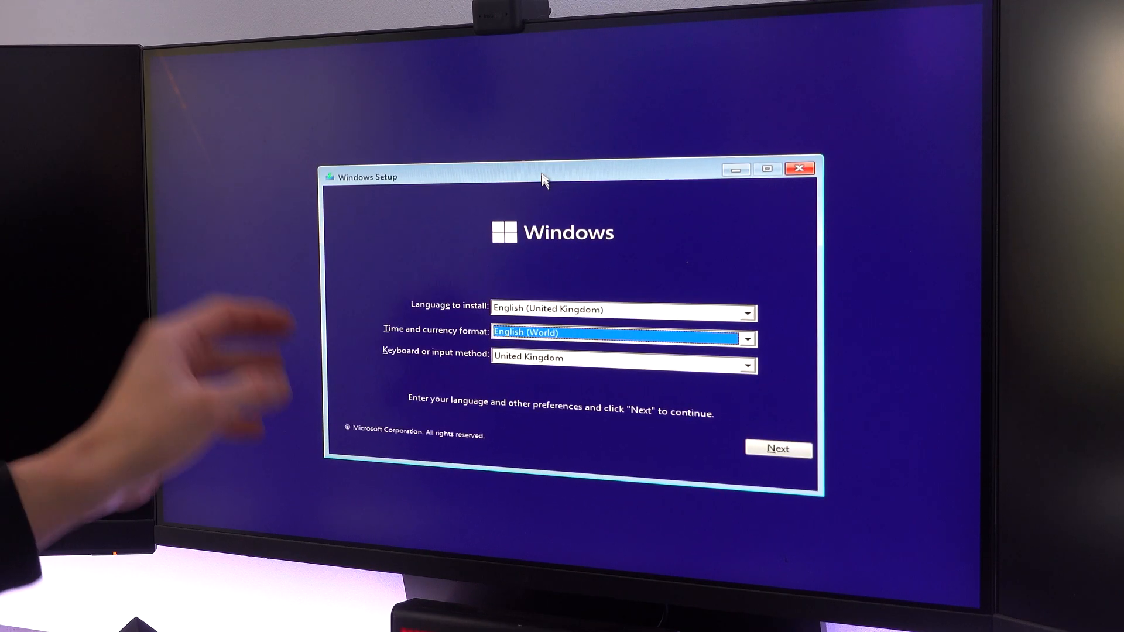
# Choose English (World) time and currency format and the US keyboard layout in Windows Setup
pyautogui.click(747, 339)
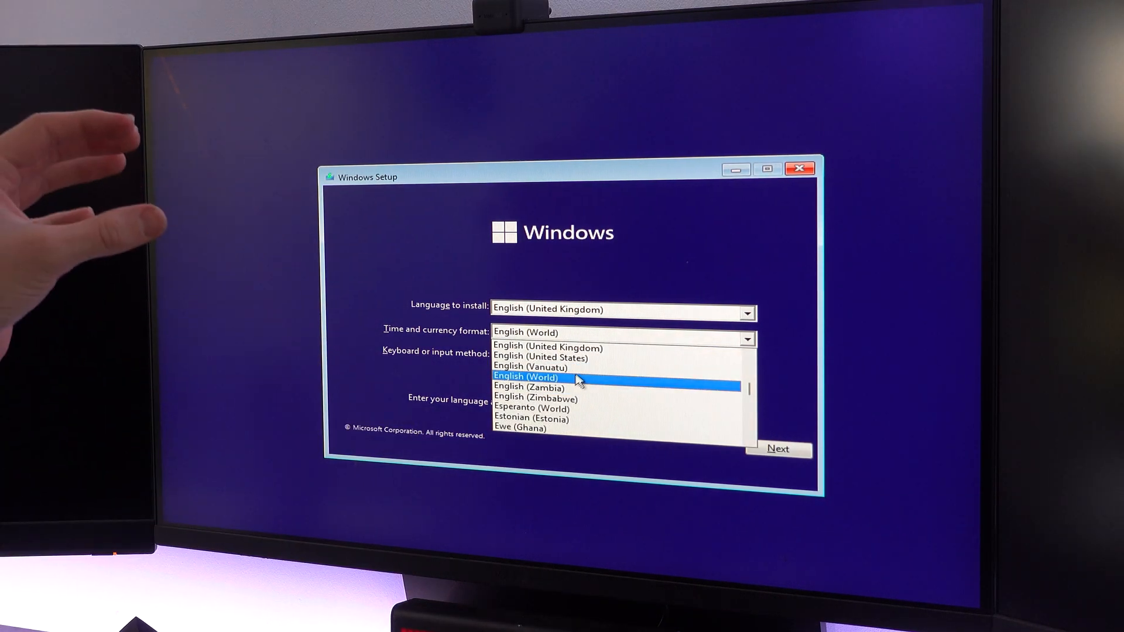
pyautogui.click(526, 378)
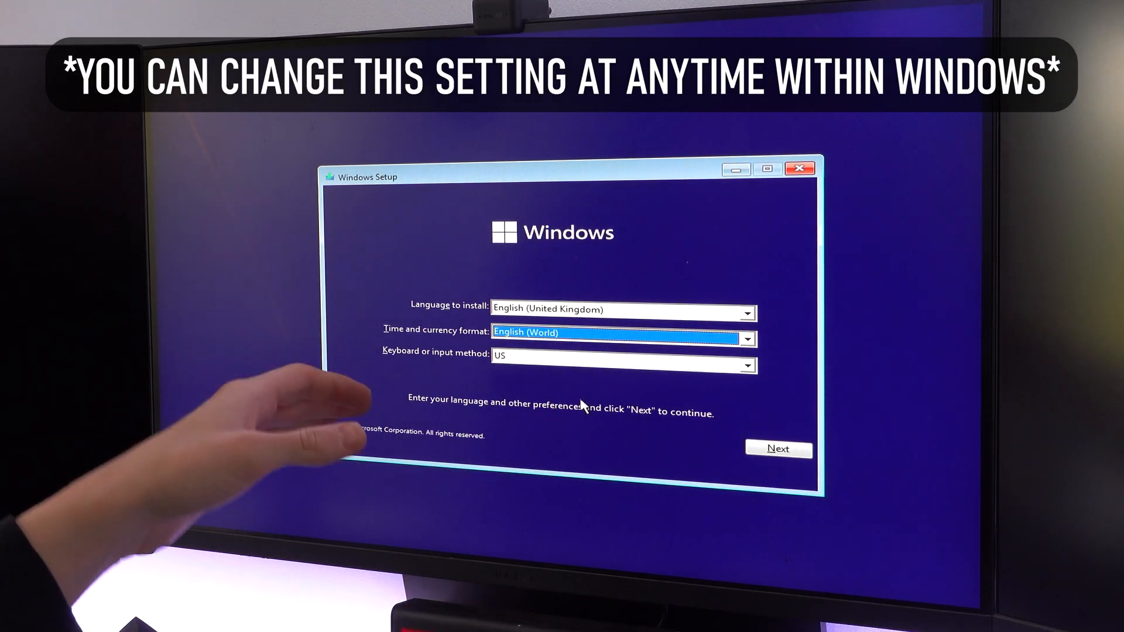
pyautogui.click(747, 366)
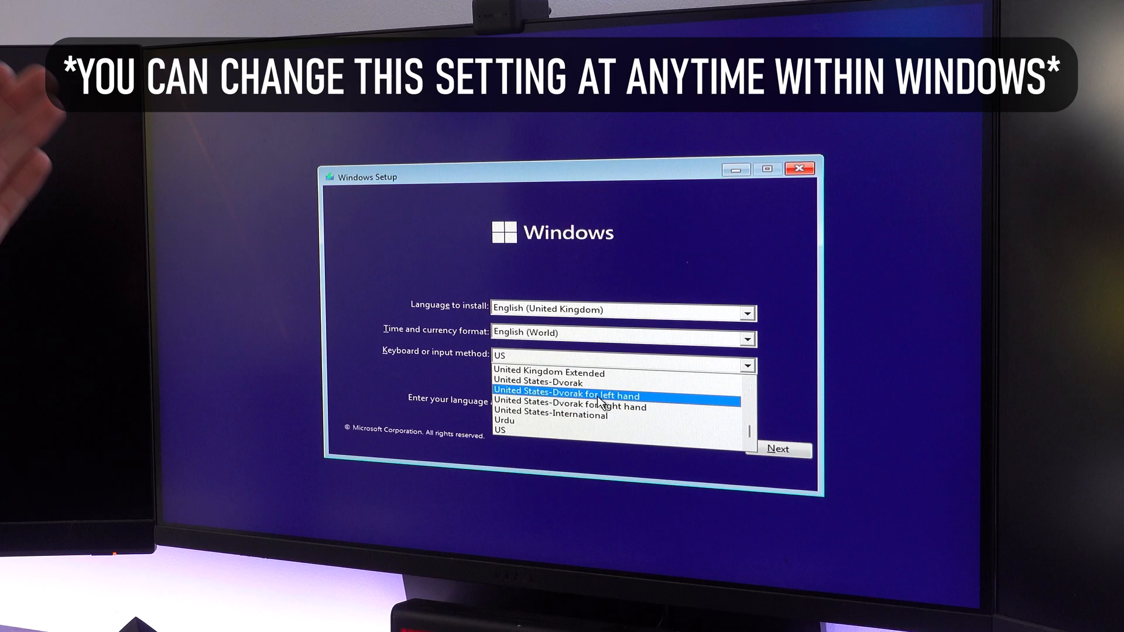
pyautogui.click(547, 359)
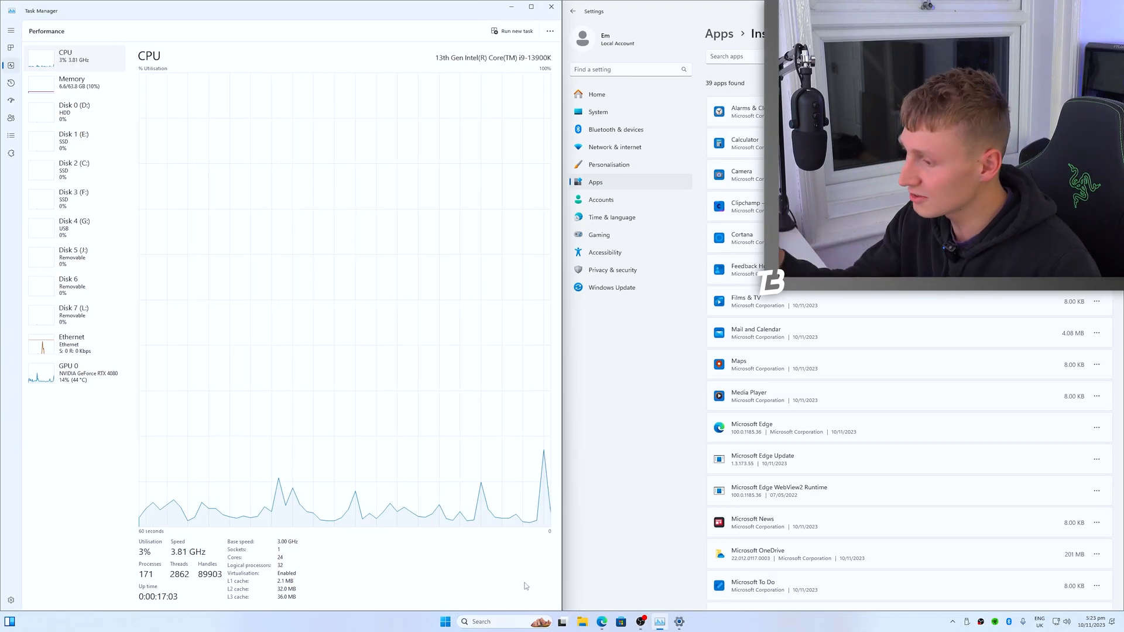
# Launch an administrator PowerShell and run irm christitus.com/win | iex to start the Windows Utility
pyautogui.click(445, 622)
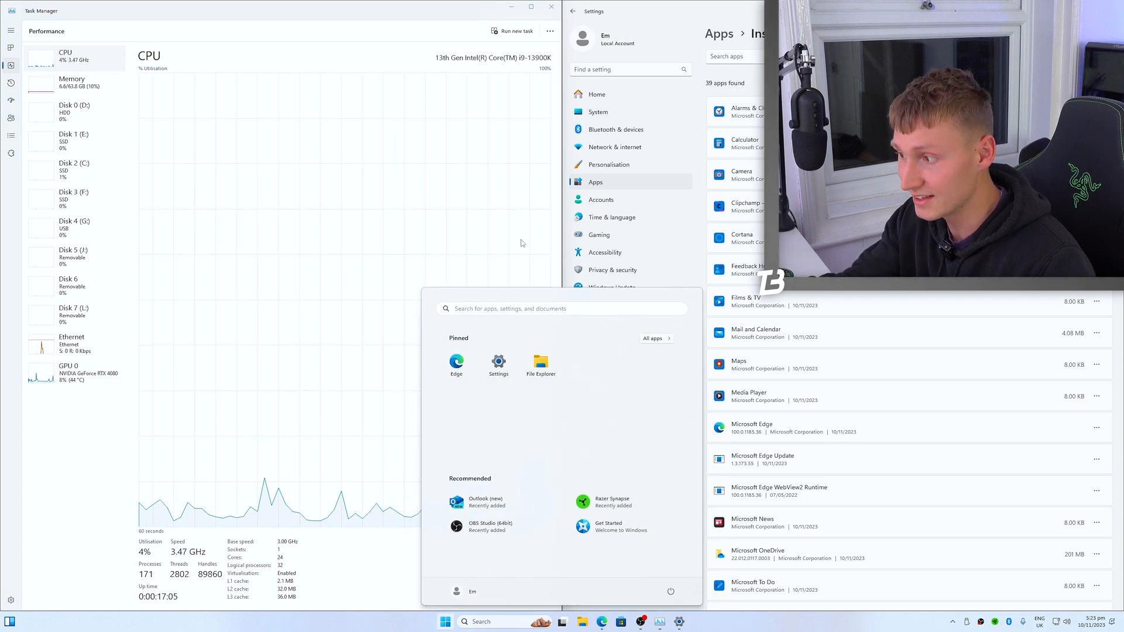
pyautogui.moveTo(343, 389)
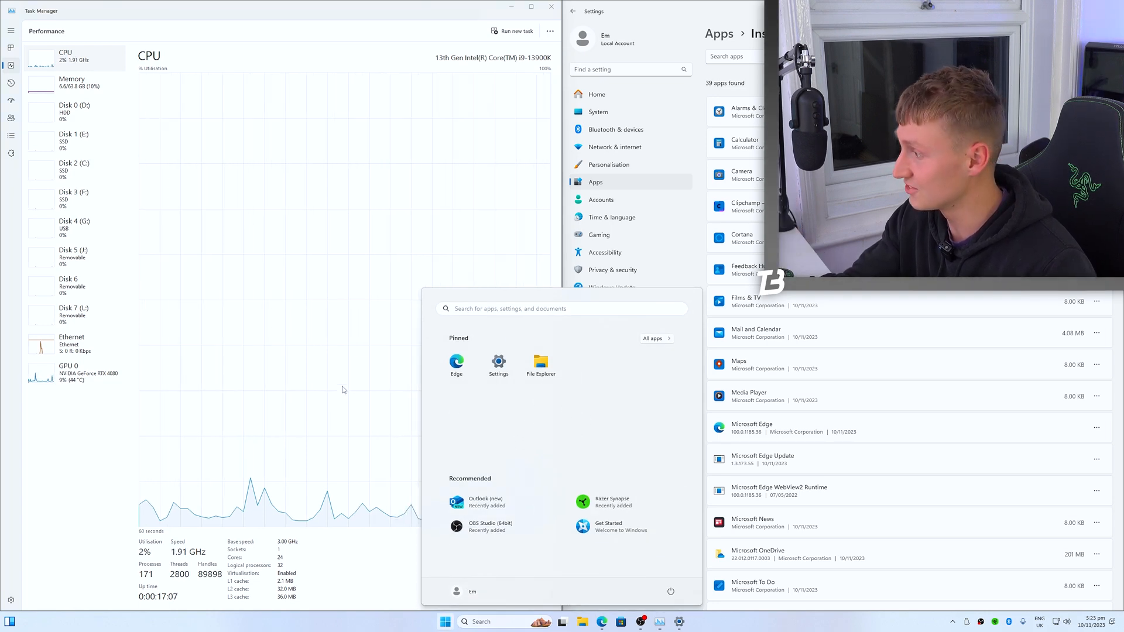
pyautogui.write('power')
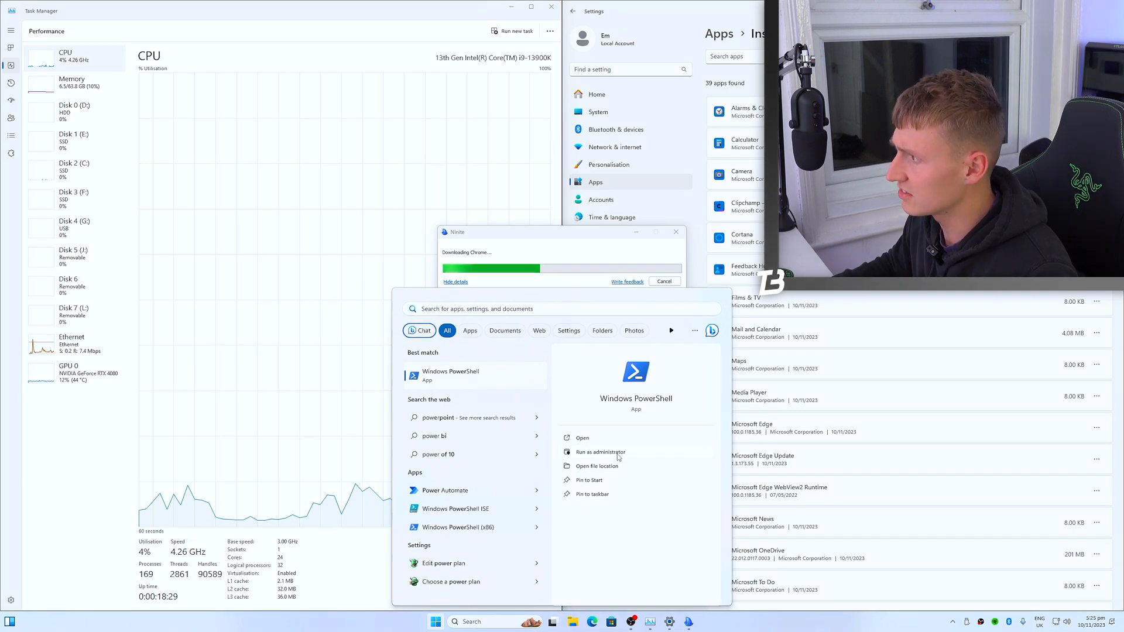
pyautogui.click(599, 452)
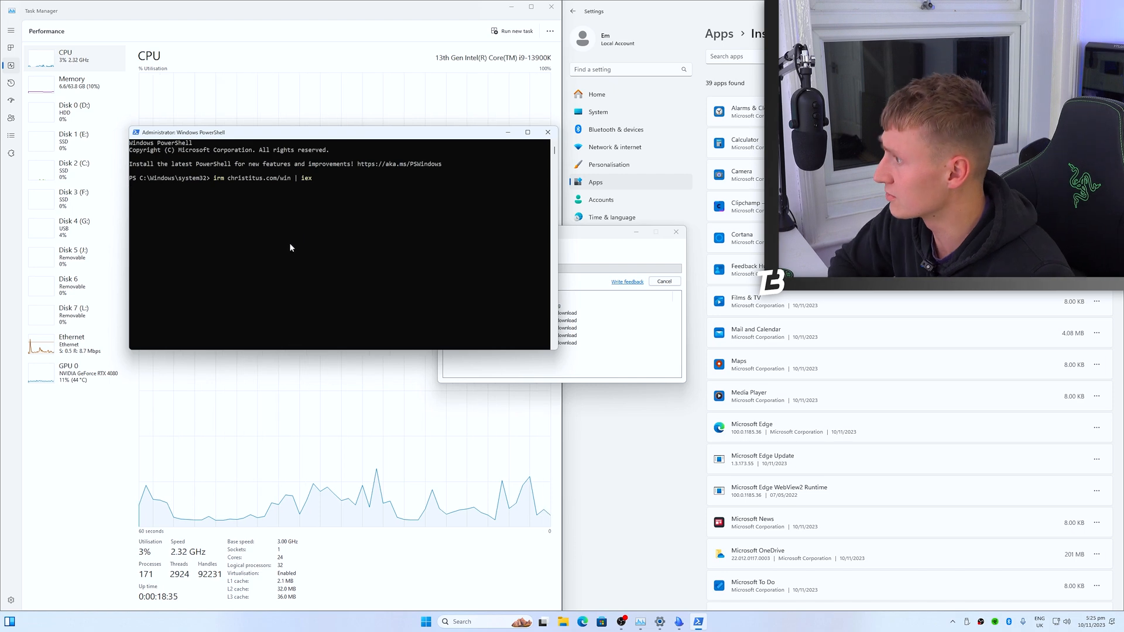
pyautogui.press('Return')
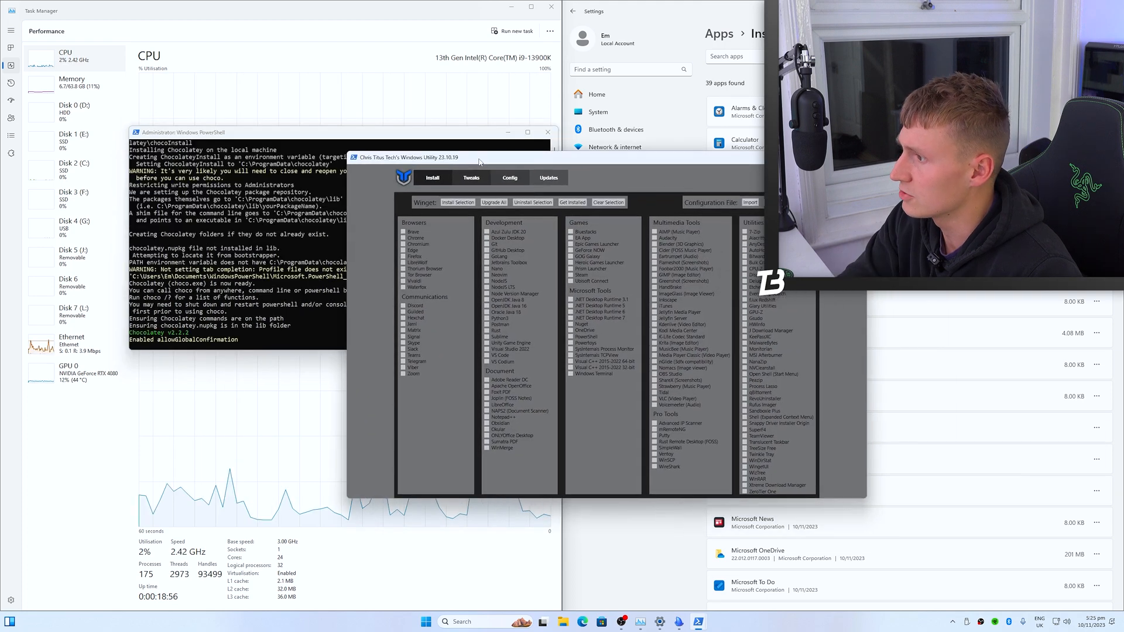
# Tick the recommended desktop tweaks, disable Bing search in Start and add the Ultimate Performance profile
pyautogui.click(470, 177)
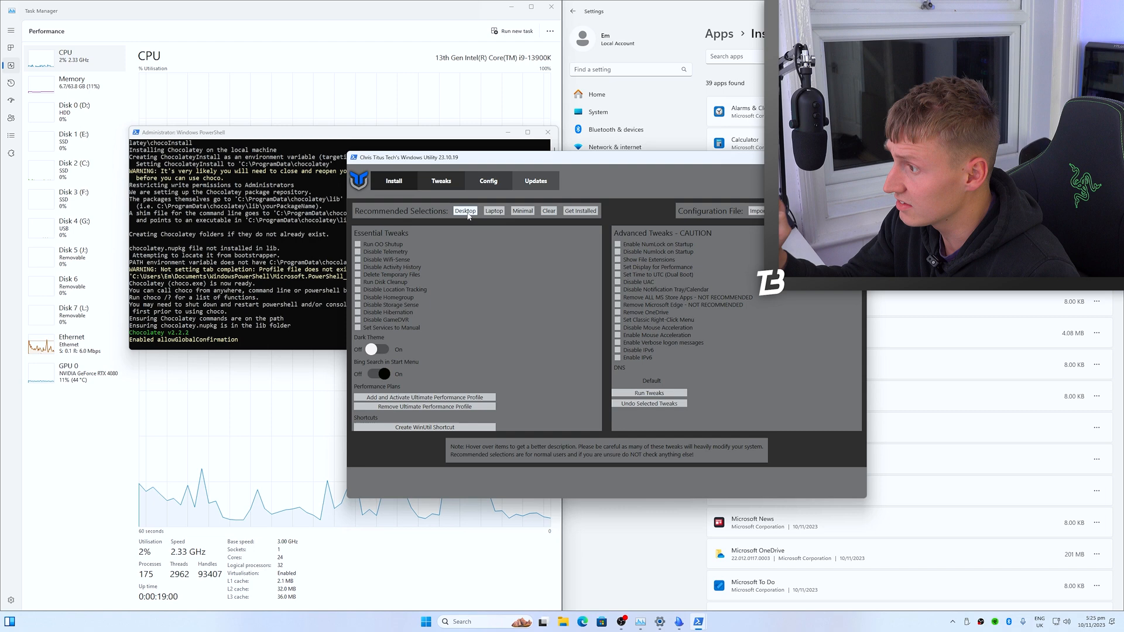
pyautogui.click(465, 211)
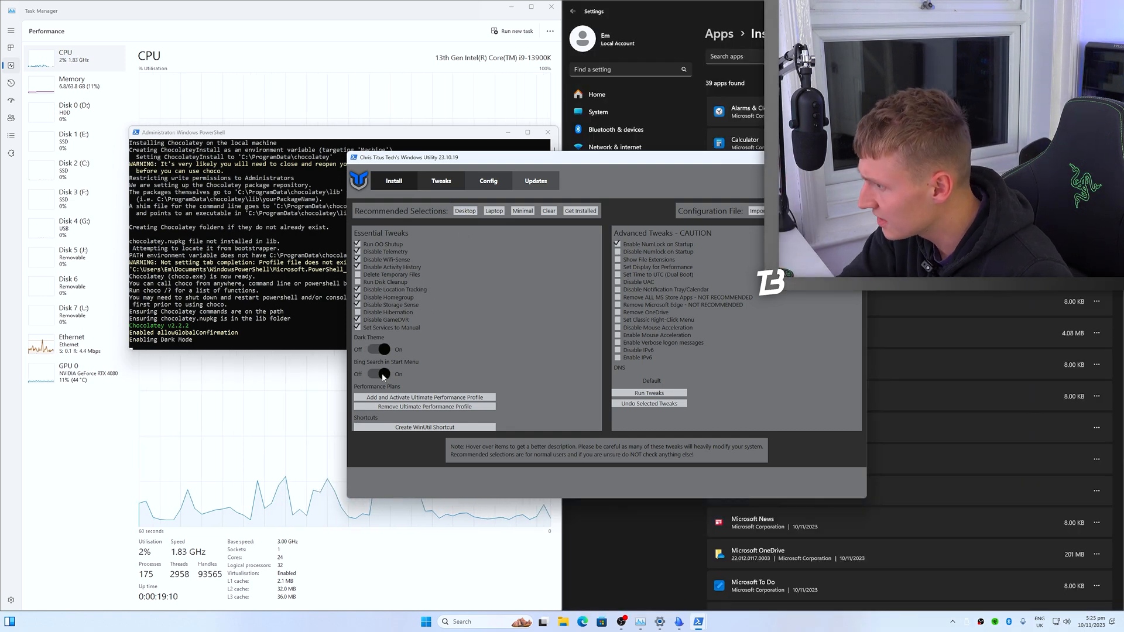
pyautogui.click(376, 373)
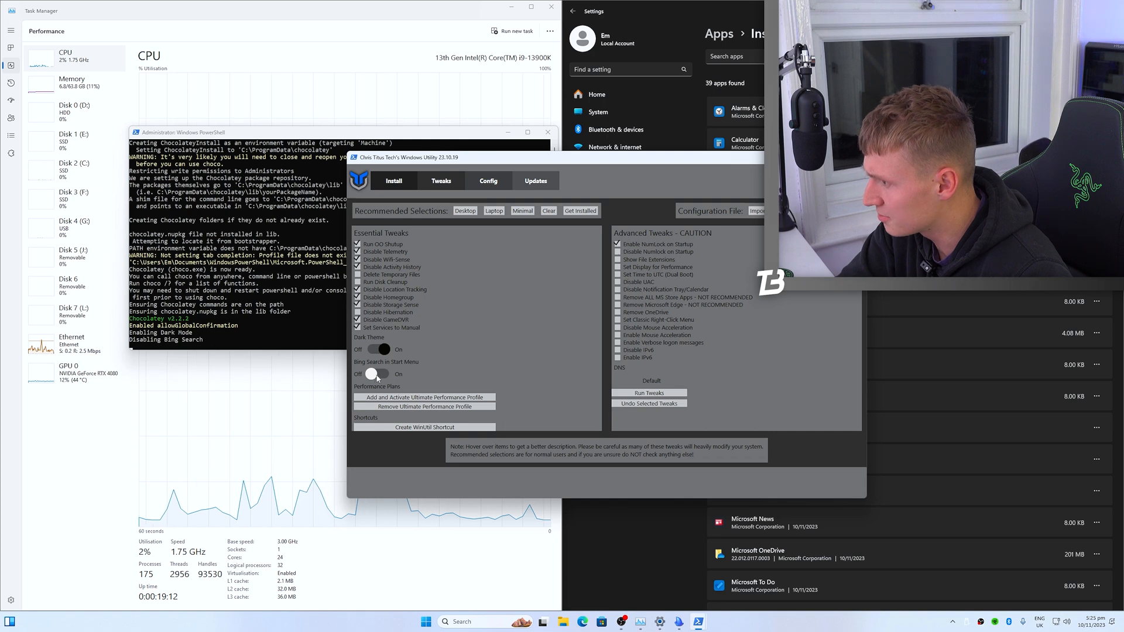
pyautogui.click(424, 397)
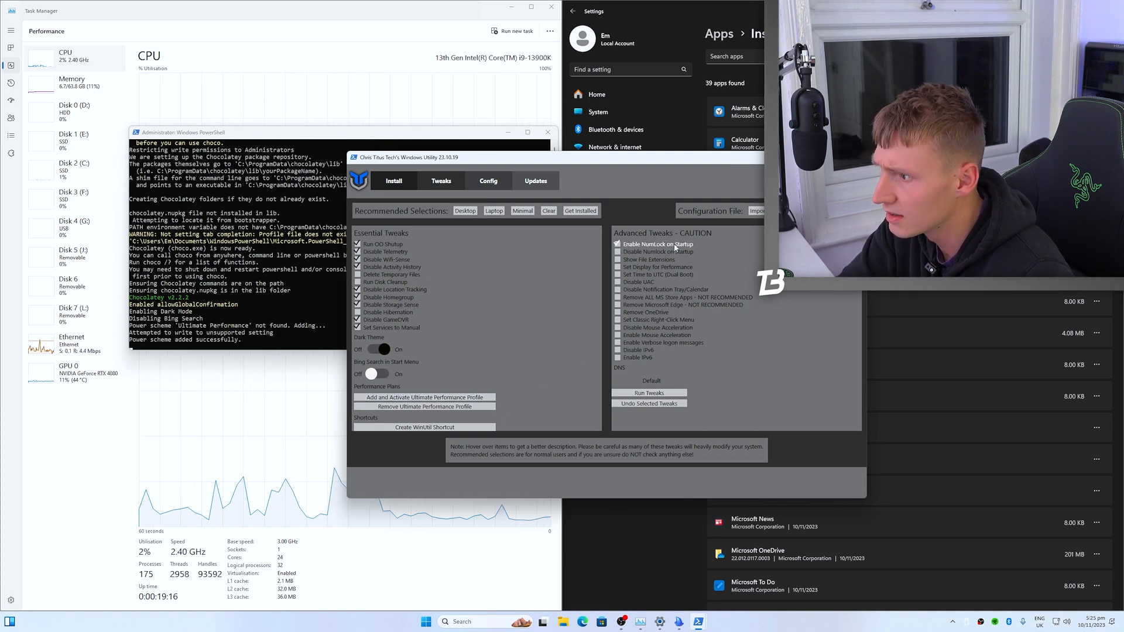
# Mark OneDrive, Edge and all MS Store apps for removal and run the tweaks
pyautogui.click(618, 312)
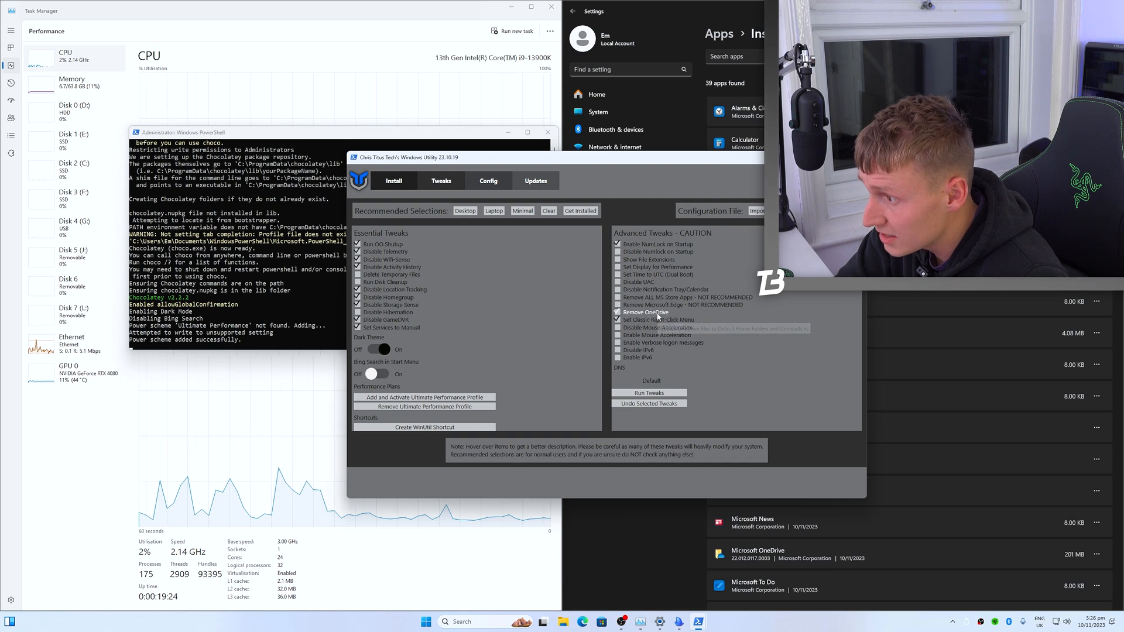
pyautogui.click(618, 305)
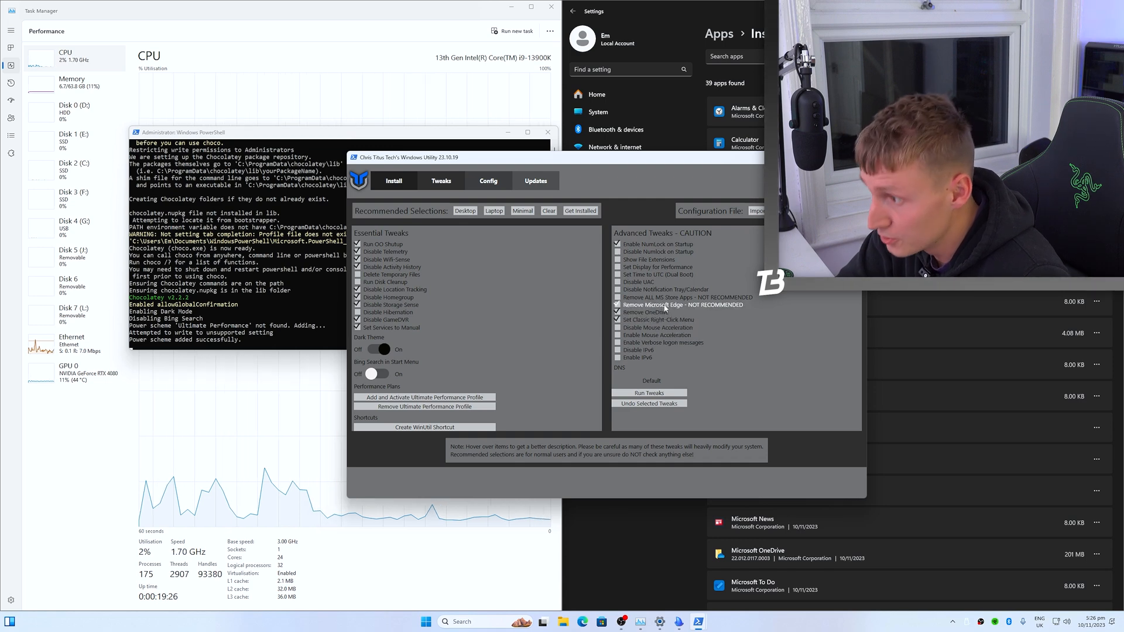
pyautogui.click(618, 297)
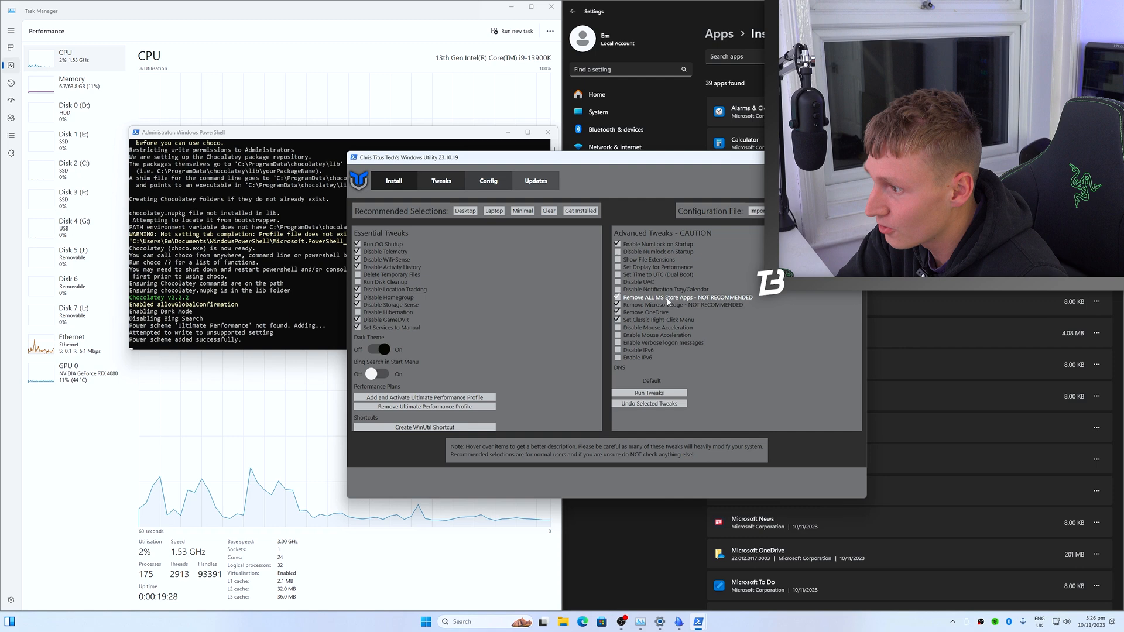
pyautogui.click(618, 326)
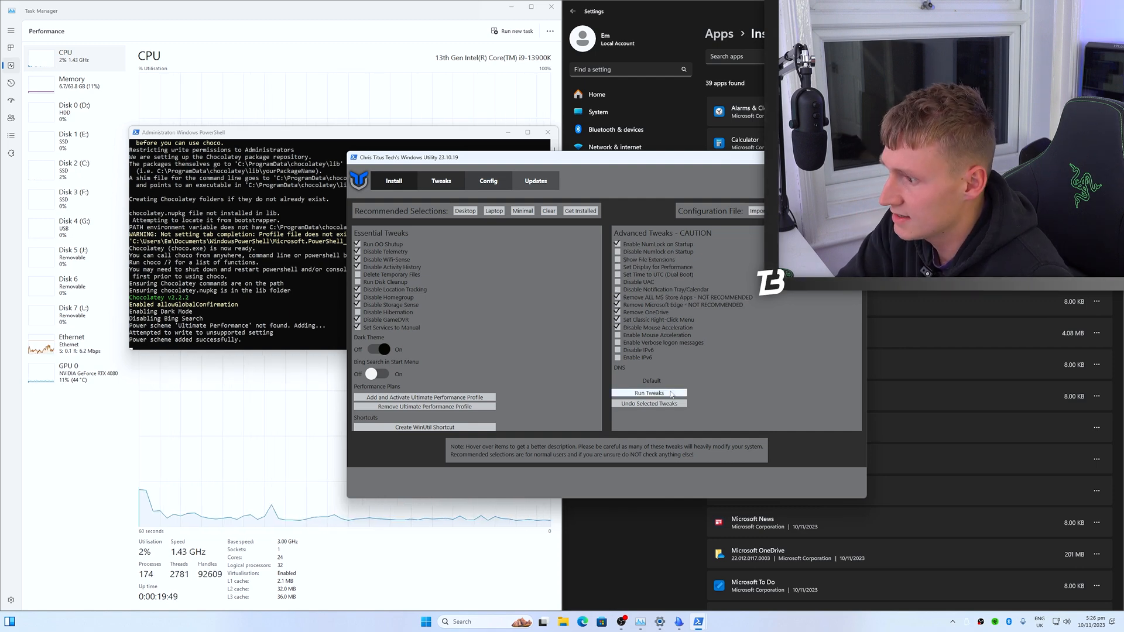
pyautogui.click(648, 393)
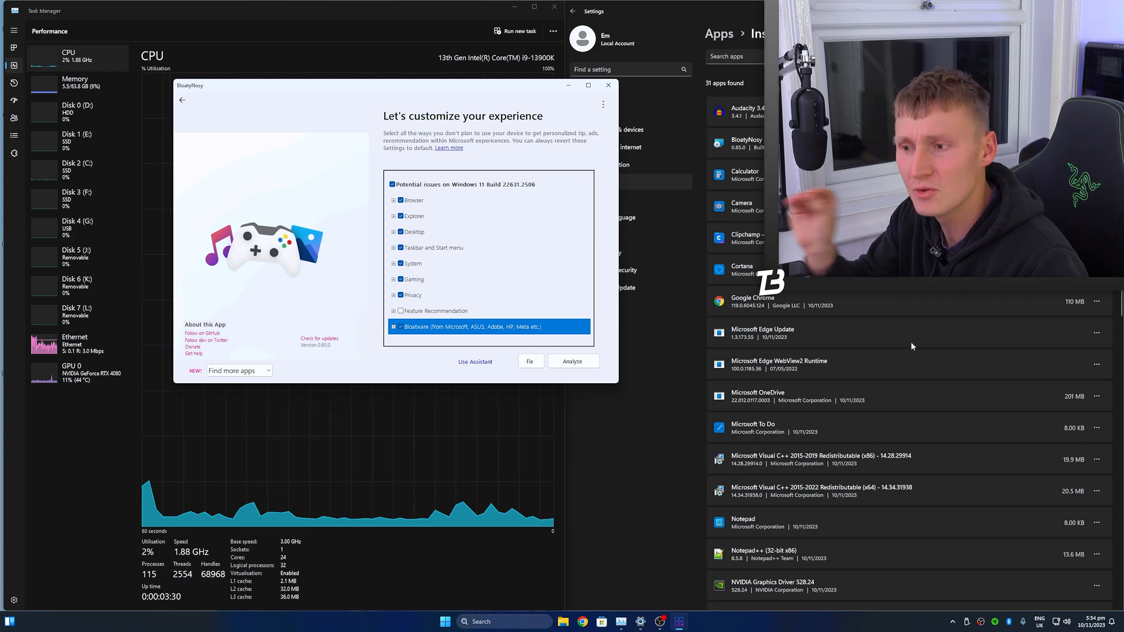
# Review BloatyNosy's Browser, Explorer and other issue categories in the checklist
pyautogui.scroll(-3)
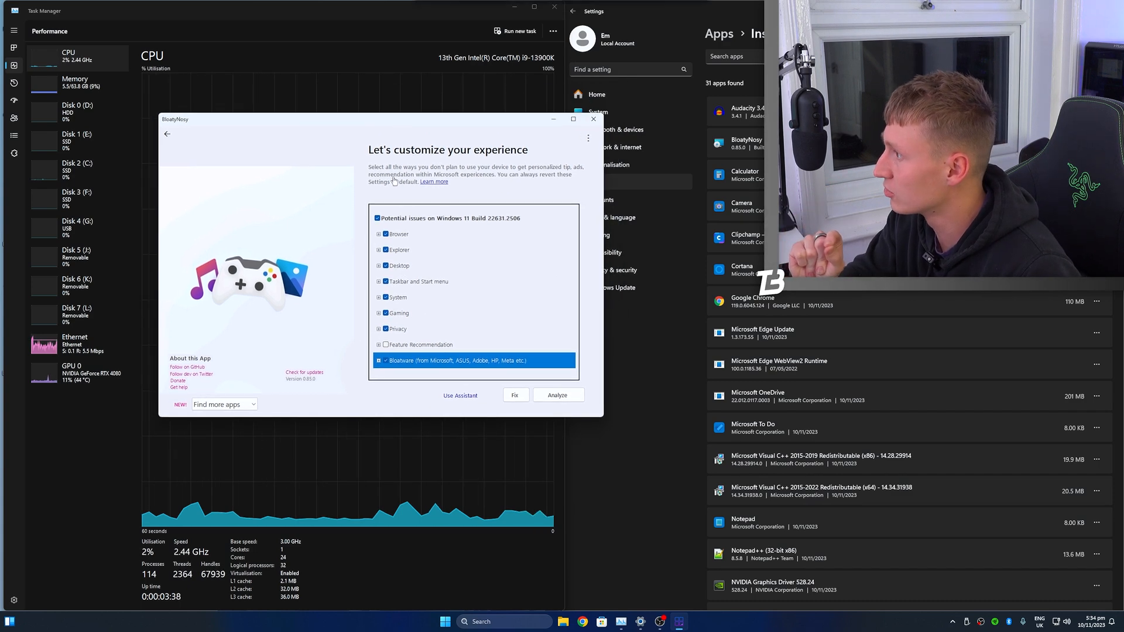
pyautogui.click(380, 234)
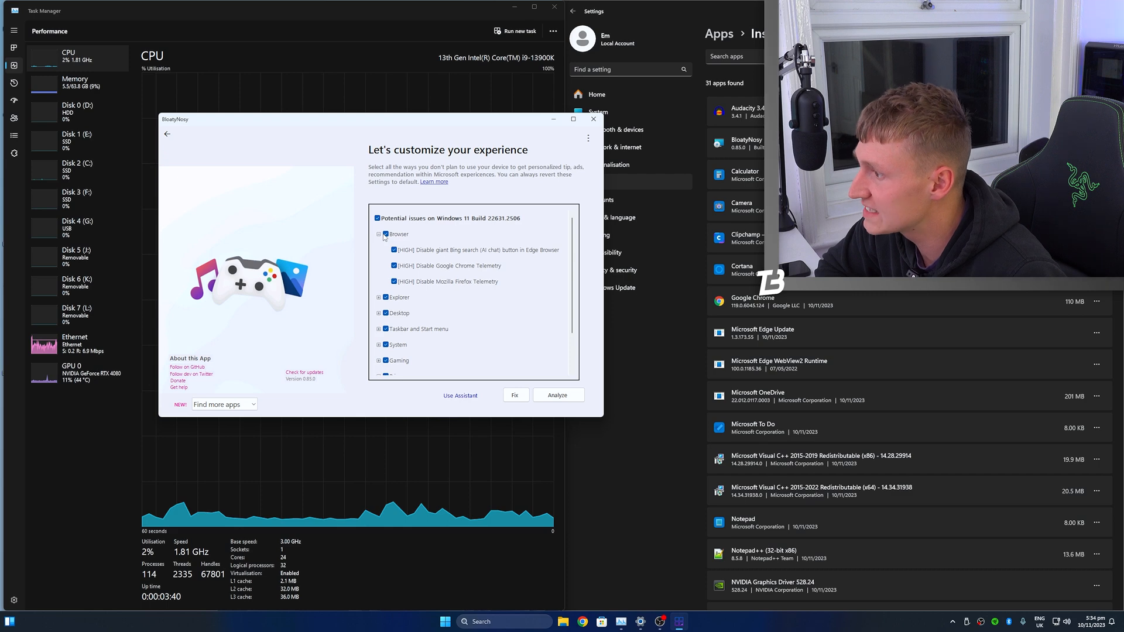
pyautogui.click(379, 296)
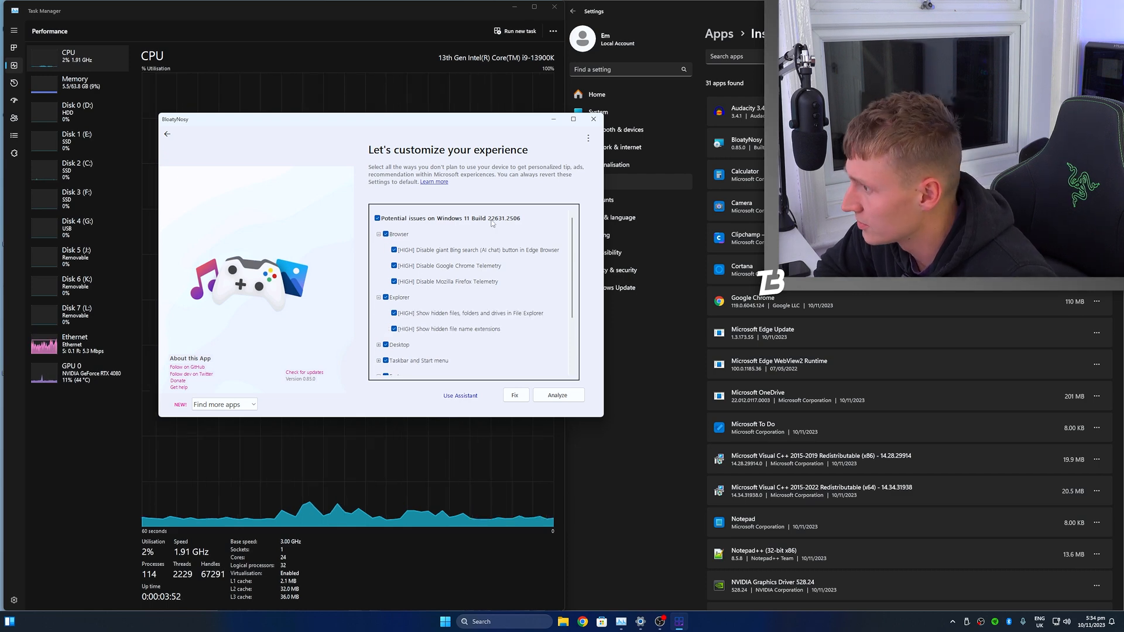
pyautogui.scroll(-3)
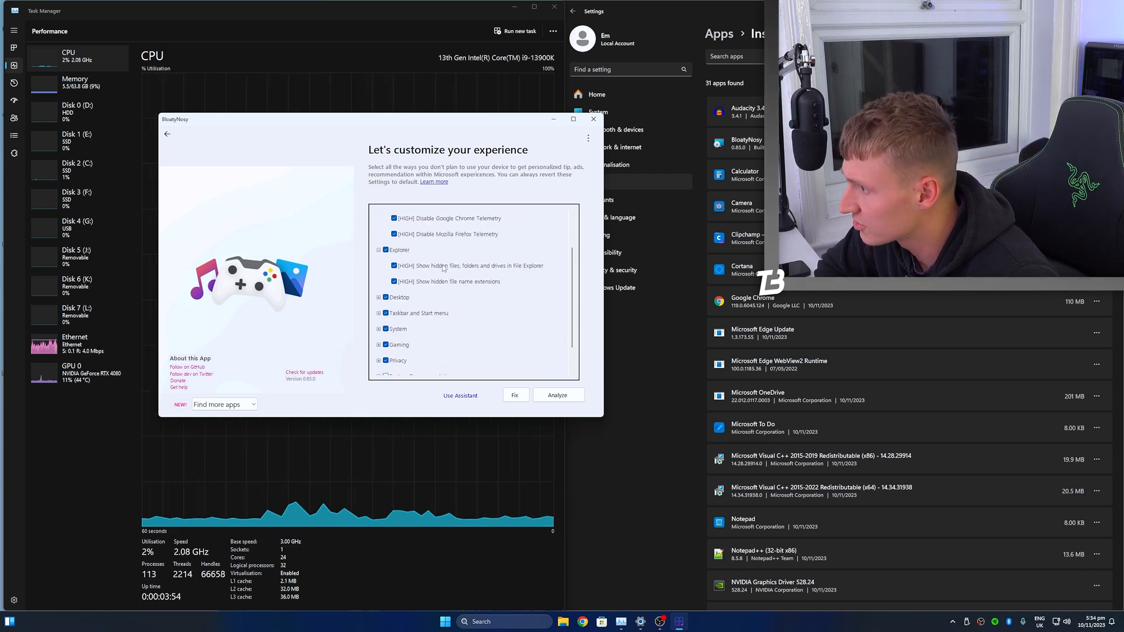
pyautogui.scroll(-3)
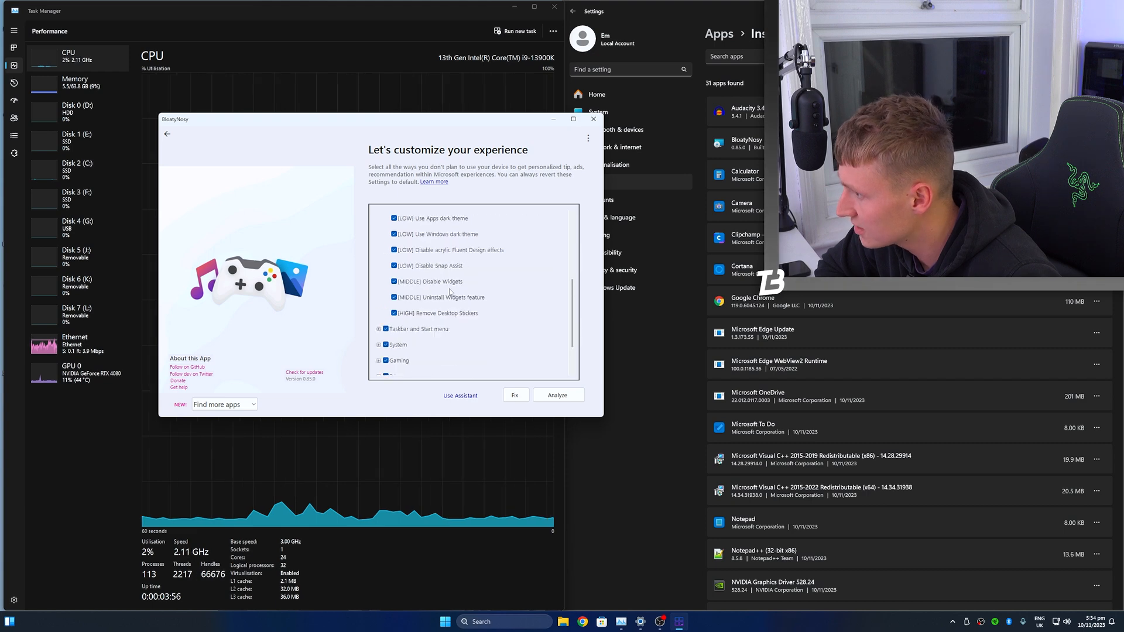
pyautogui.scroll(3)
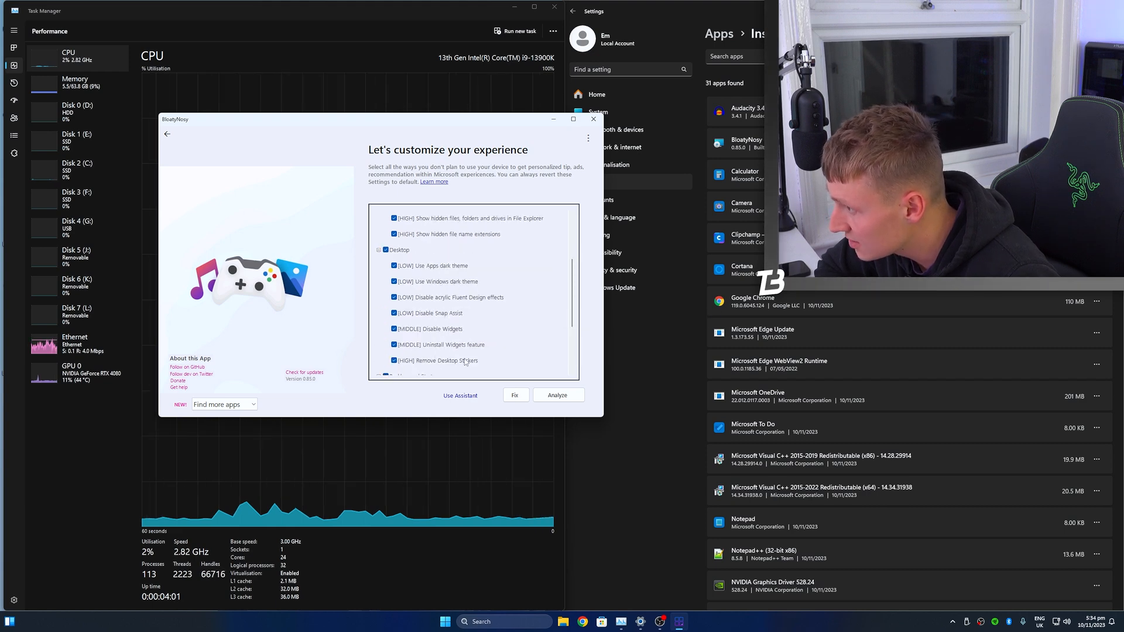
pyautogui.scroll(-3)
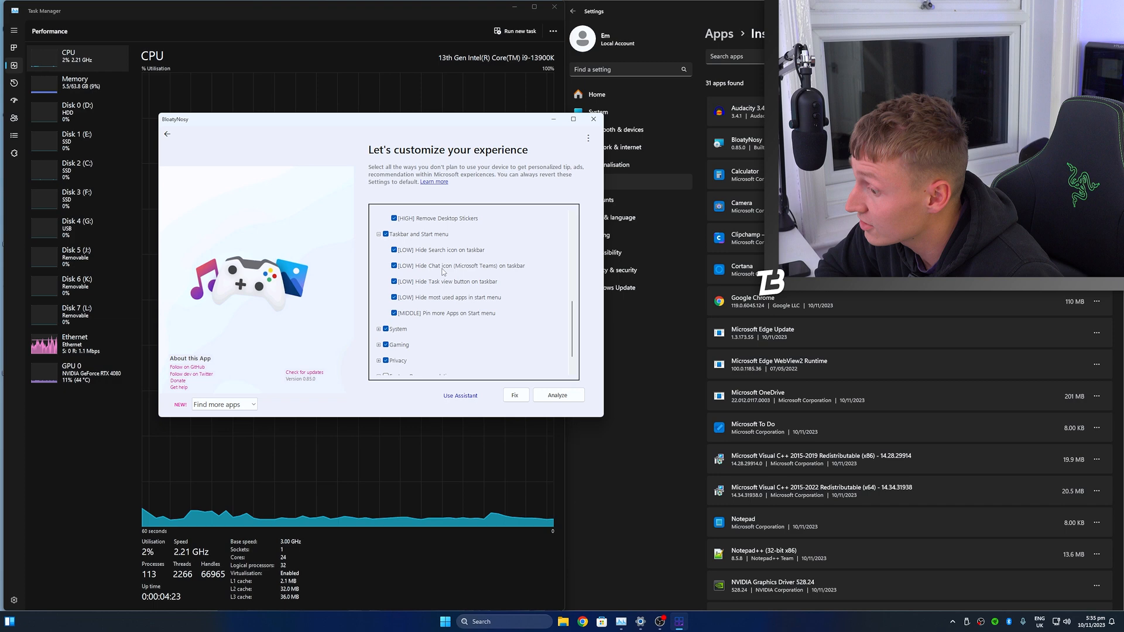
# Apply the checked fixes, confirm, and bring up the Find more apps list
pyautogui.click(516, 395)
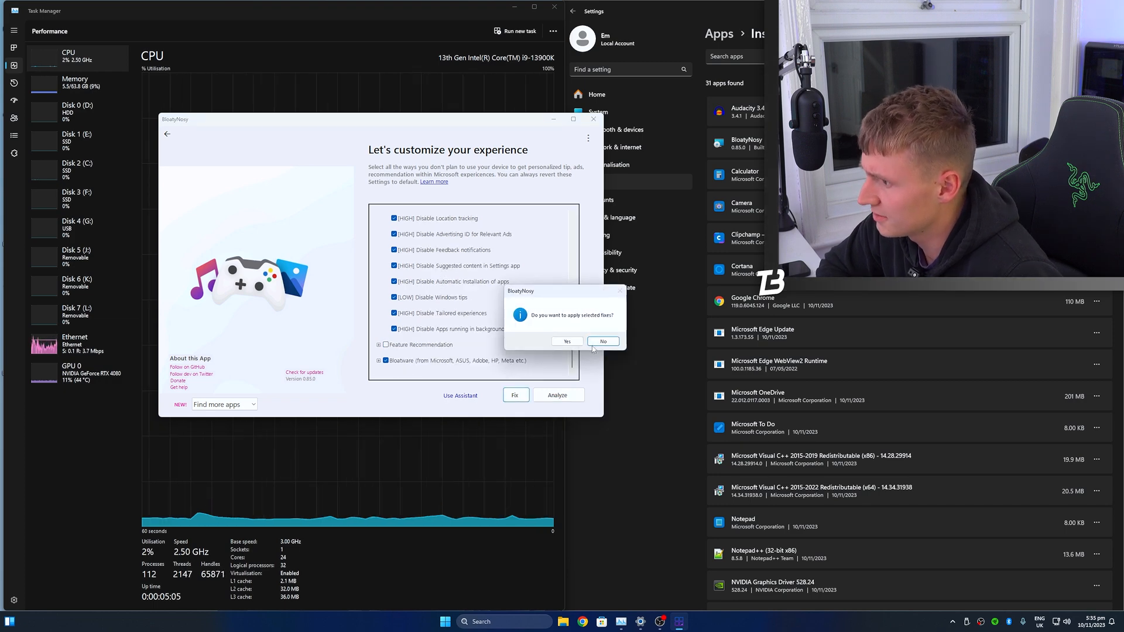
pyautogui.click(566, 341)
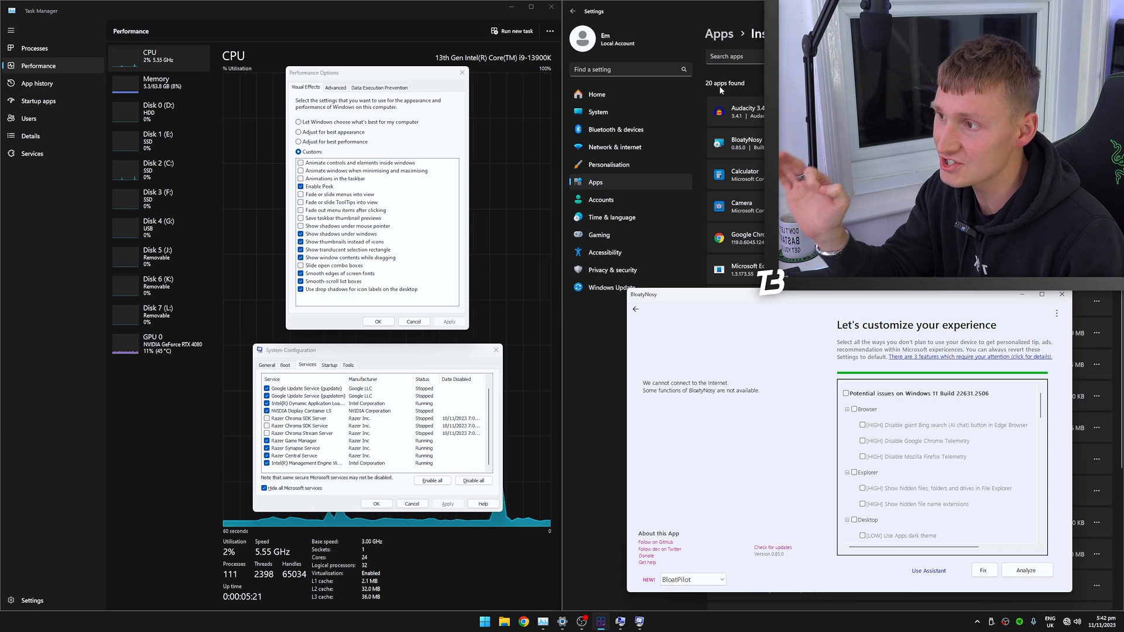
pyautogui.moveTo(717, 419)
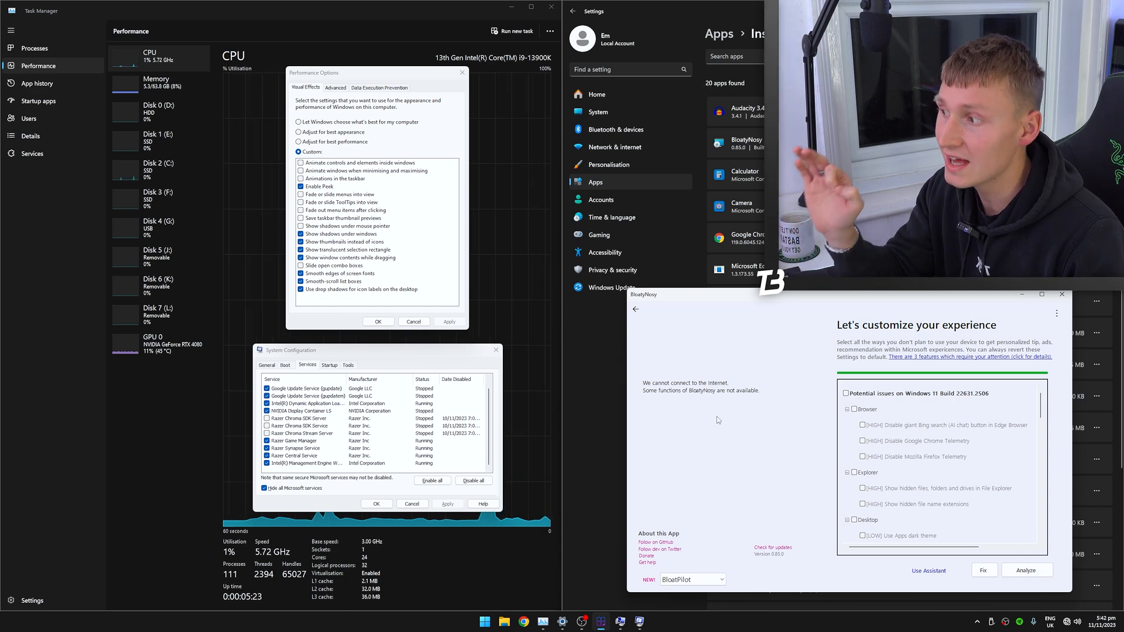
pyautogui.click(721, 580)
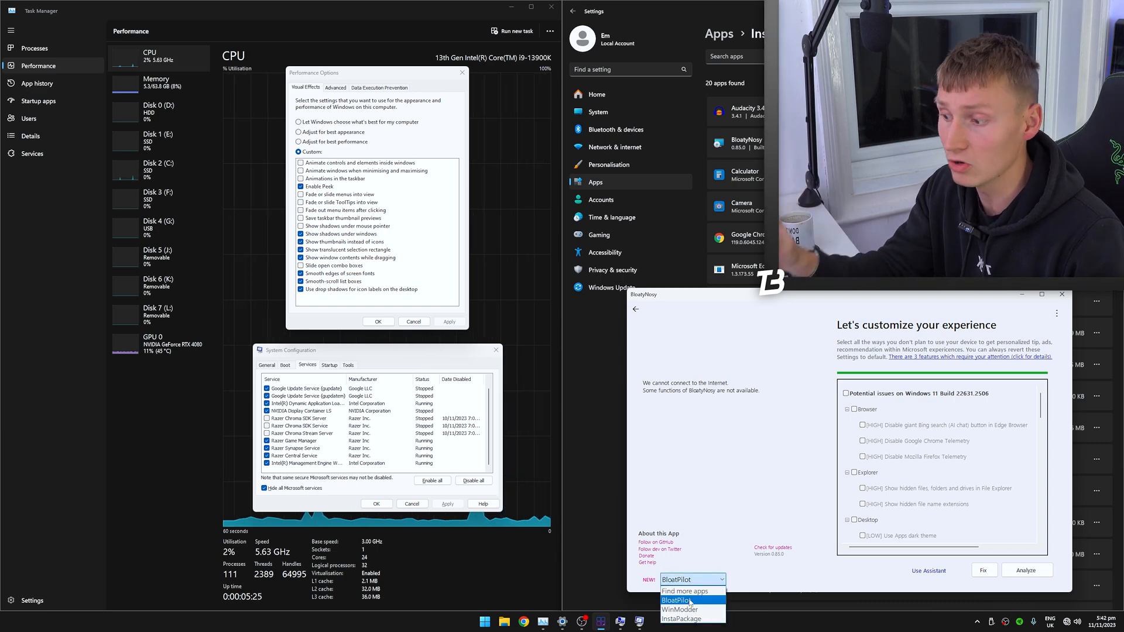
# In BloatPilot, move Microsoft.Paint to the bin and empty it to uninstall the app
pyautogui.click(675, 600)
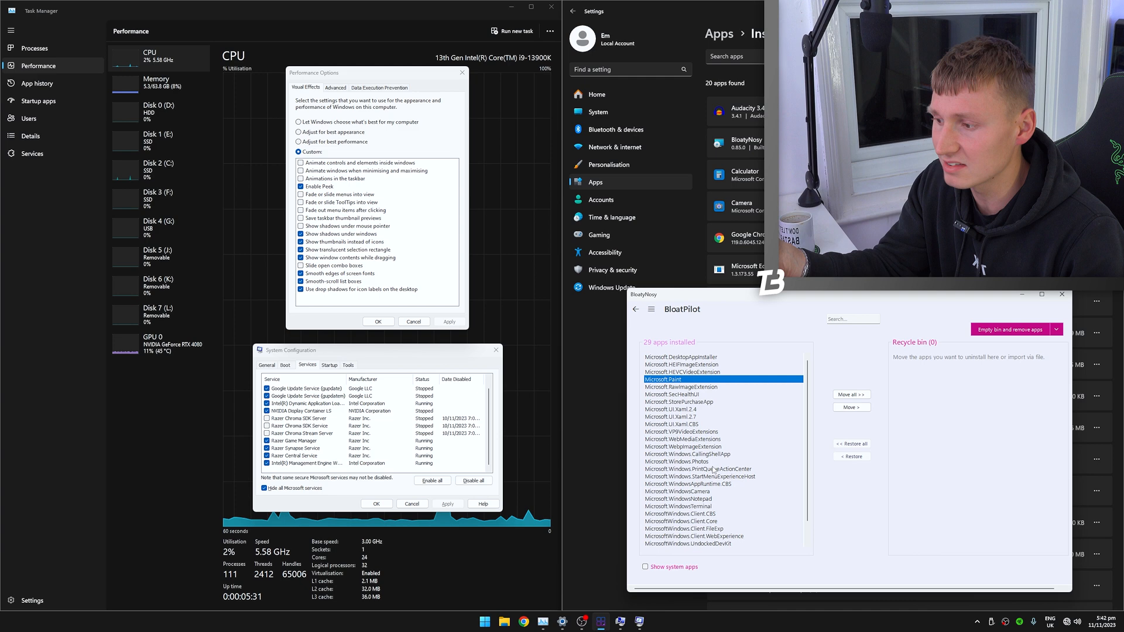
pyautogui.click(681, 506)
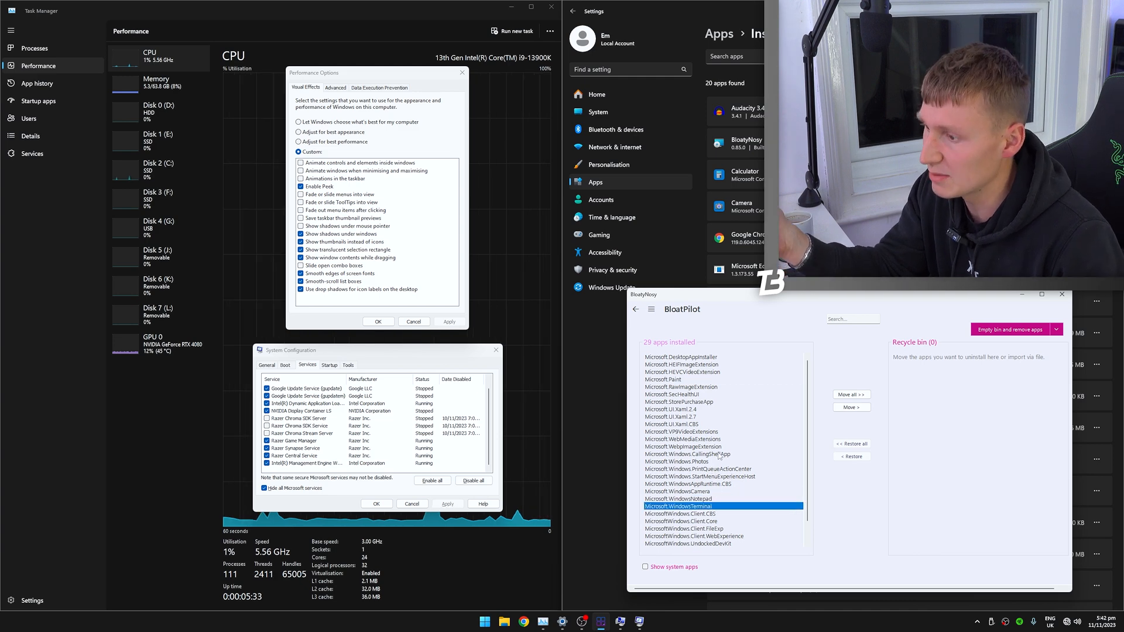
pyautogui.click(670, 380)
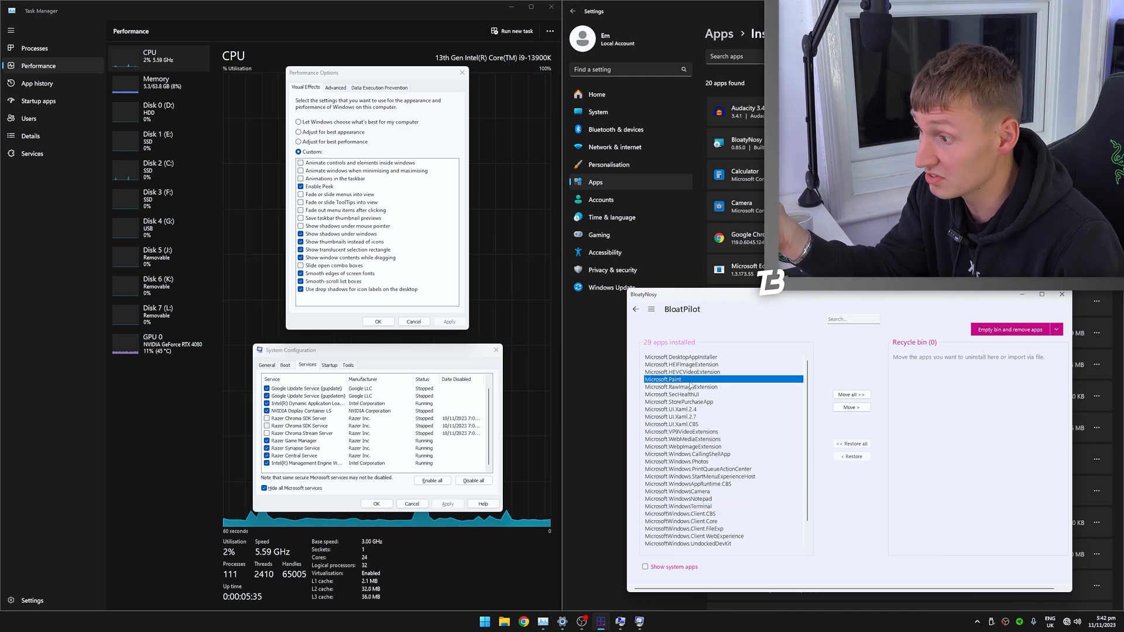
pyautogui.click(850, 395)
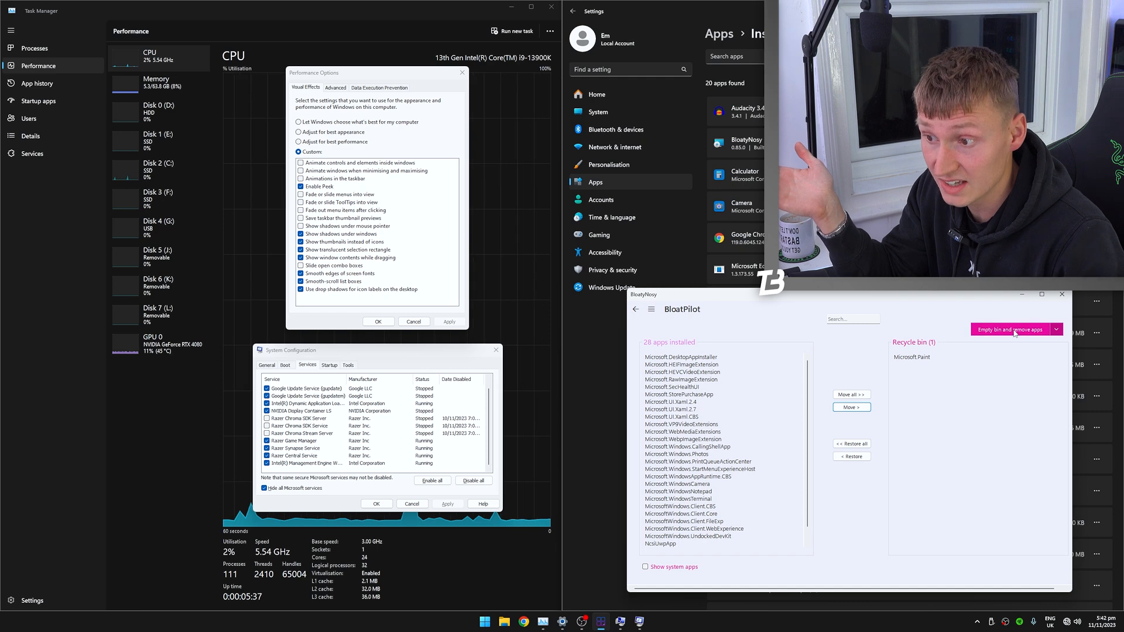
pyautogui.click(1009, 329)
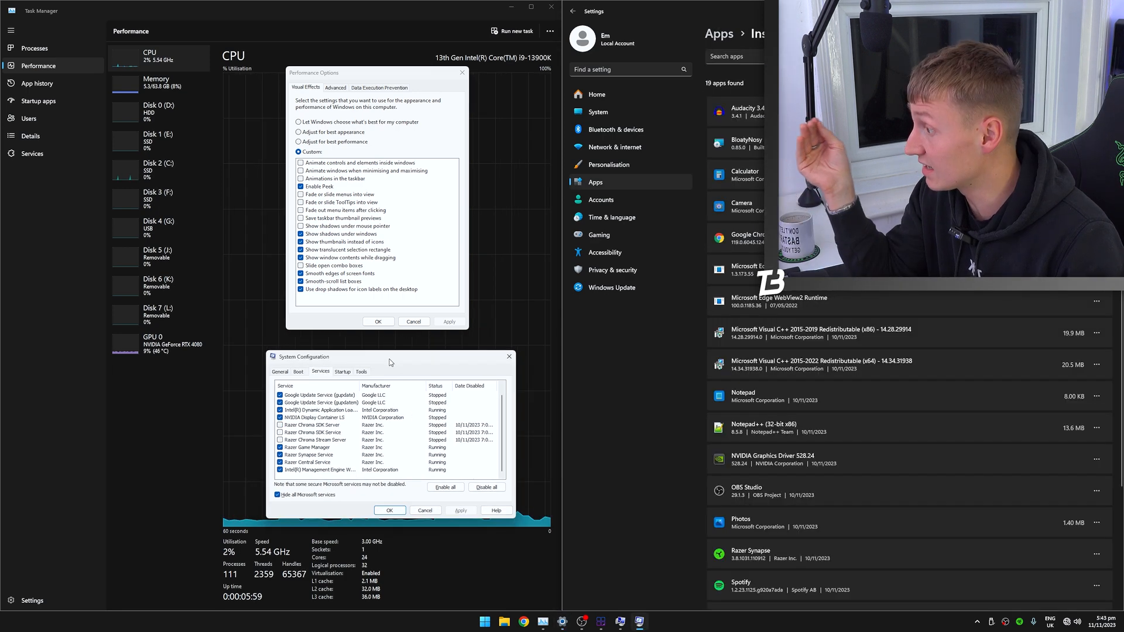
pyautogui.click(287, 356)
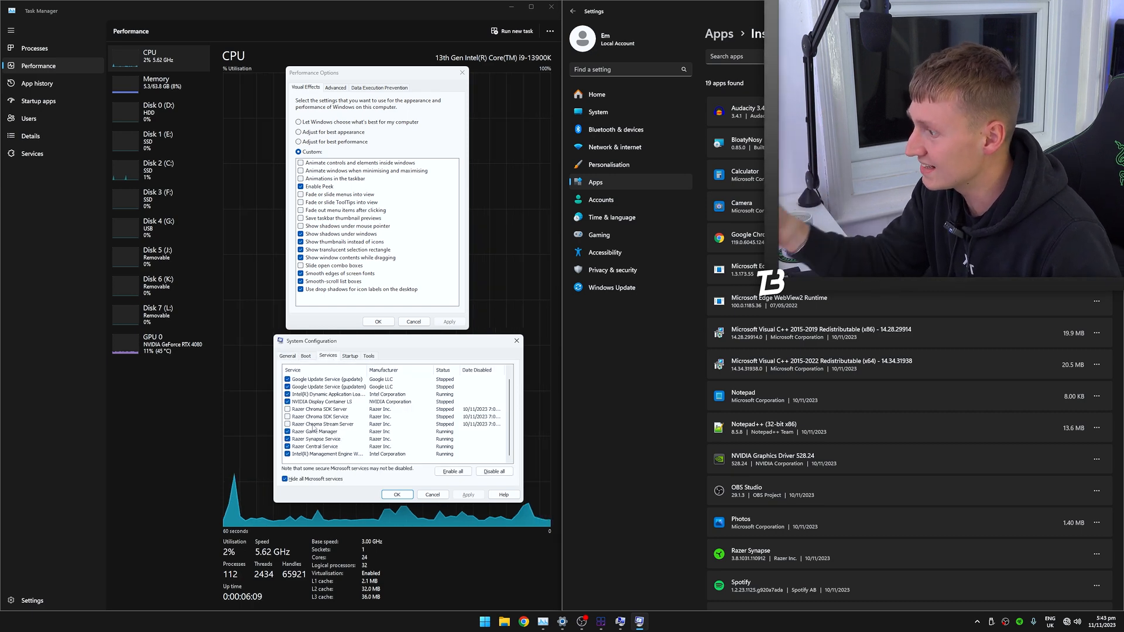
pyautogui.click(323, 424)
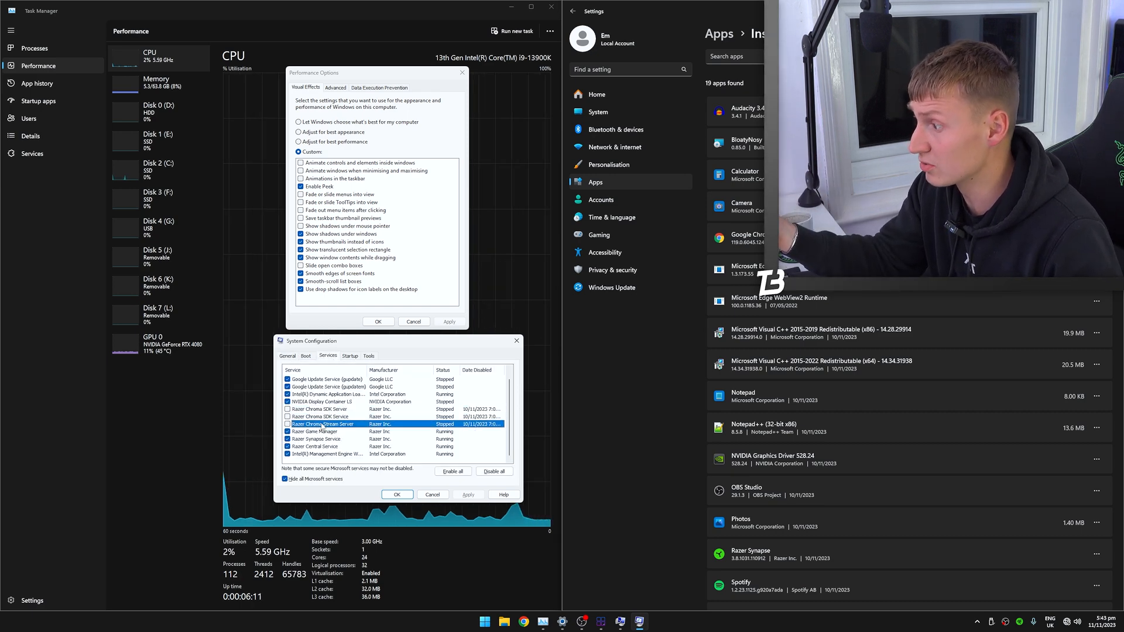
pyautogui.click(321, 409)
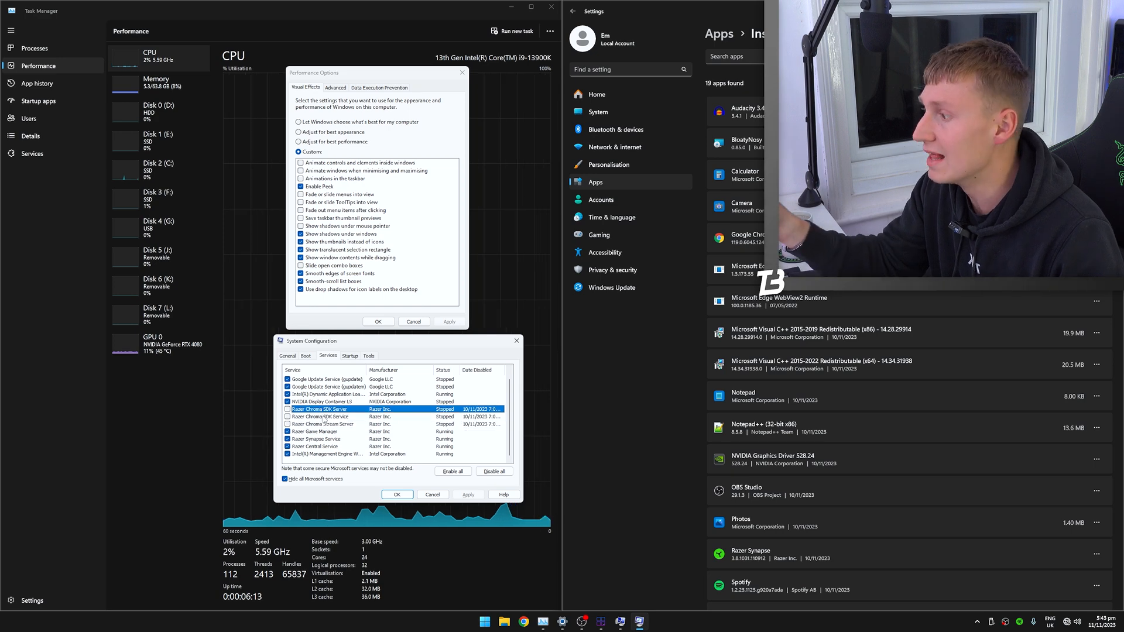
pyautogui.click(321, 417)
pyautogui.write('performance monitor')
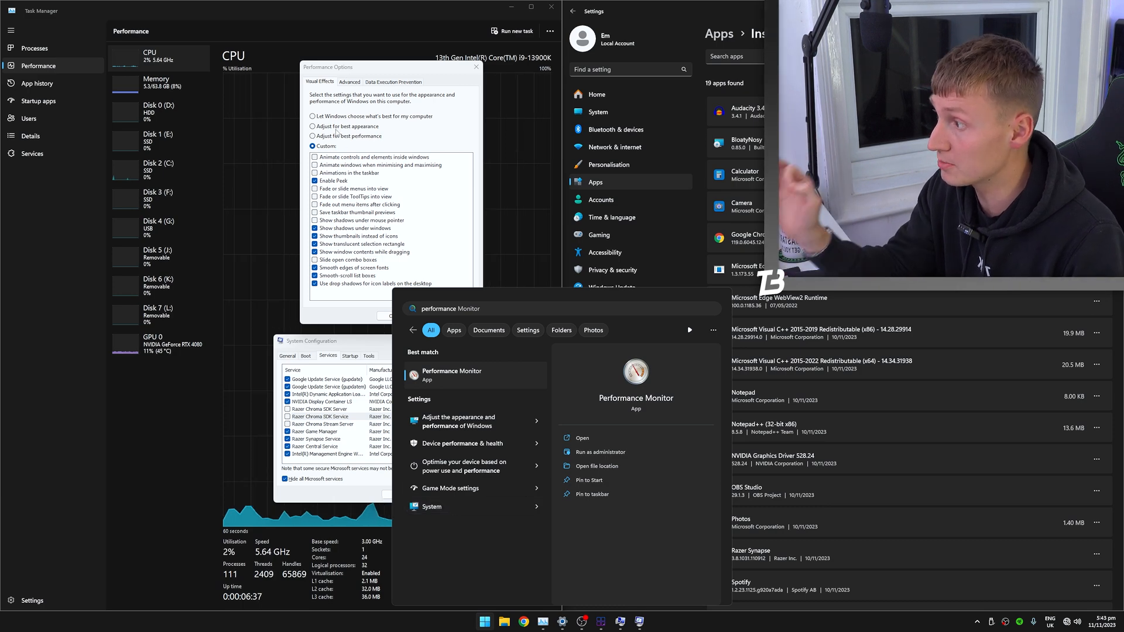
pyautogui.moveTo(457, 507)
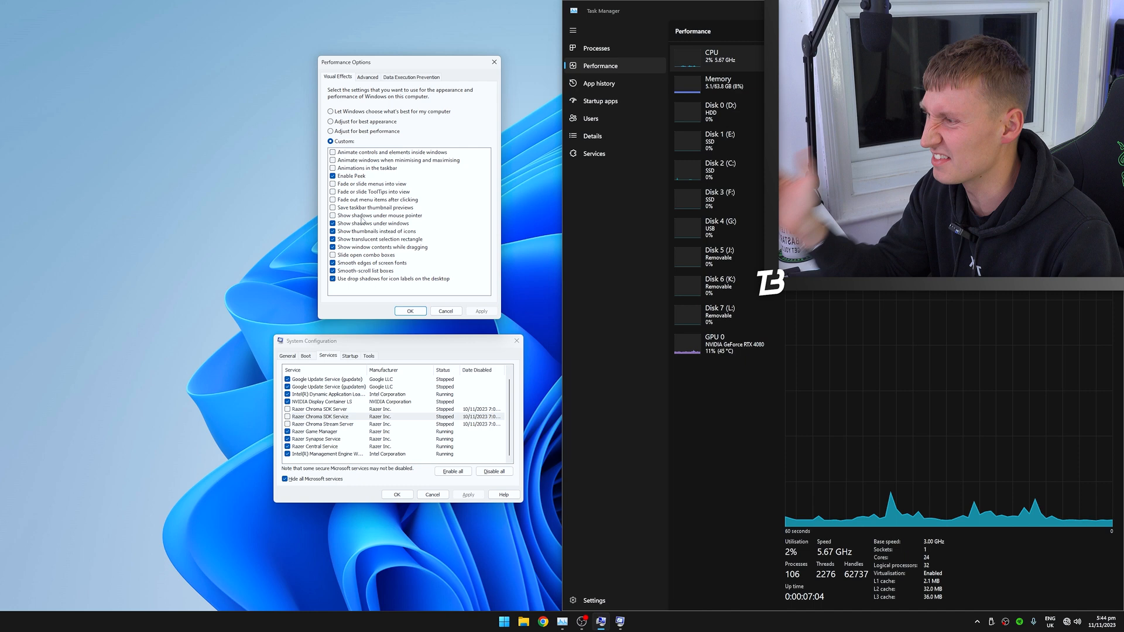
pyautogui.moveTo(373, 287)
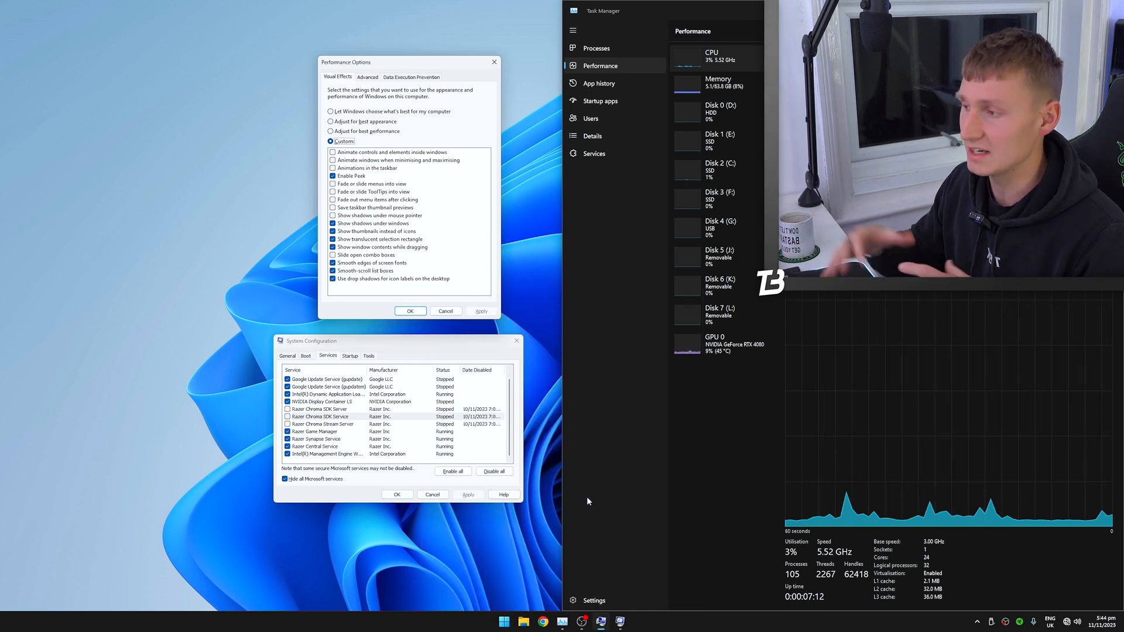
pyautogui.moveTo(515, 438)
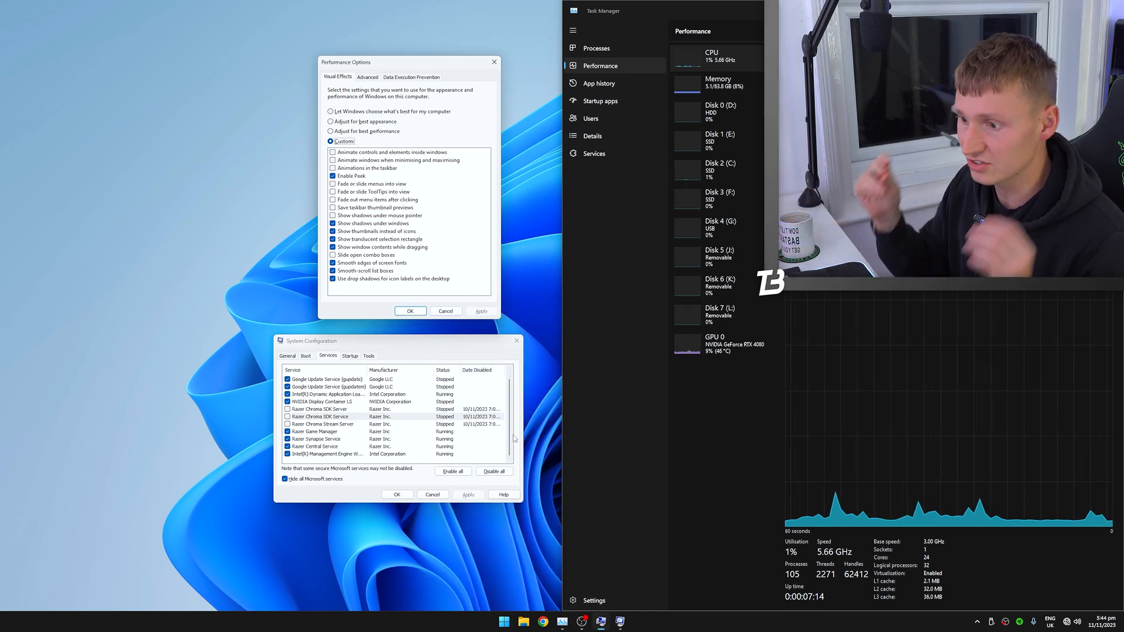
pyautogui.moveTo(545, 349)
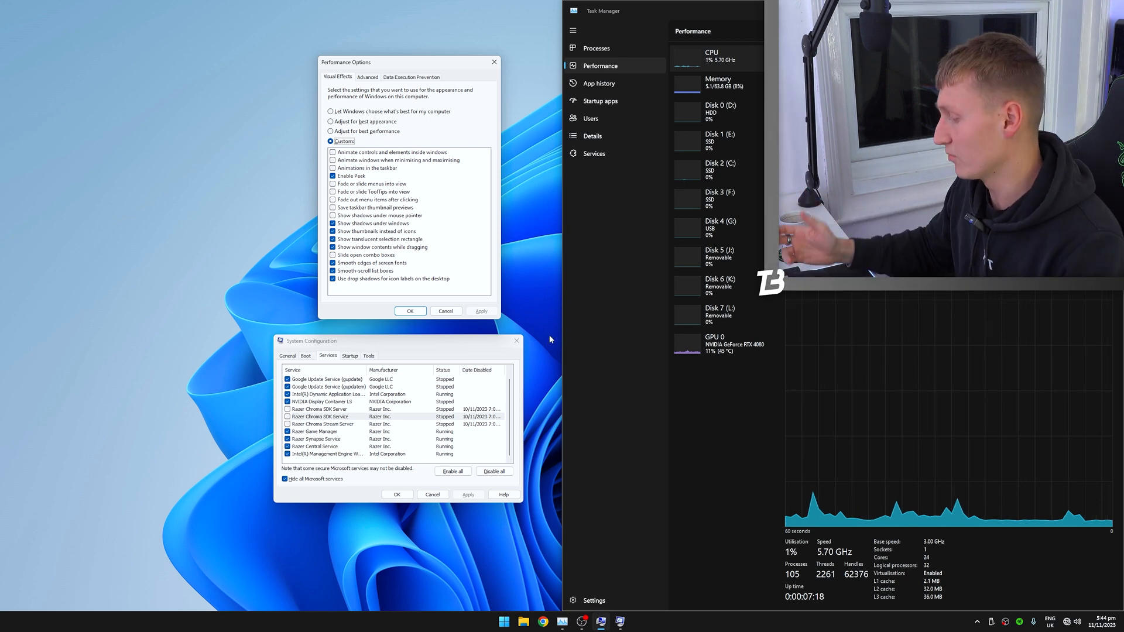
# Search Start for 'power p' to find Choose a power plan
pyautogui.write('power p')
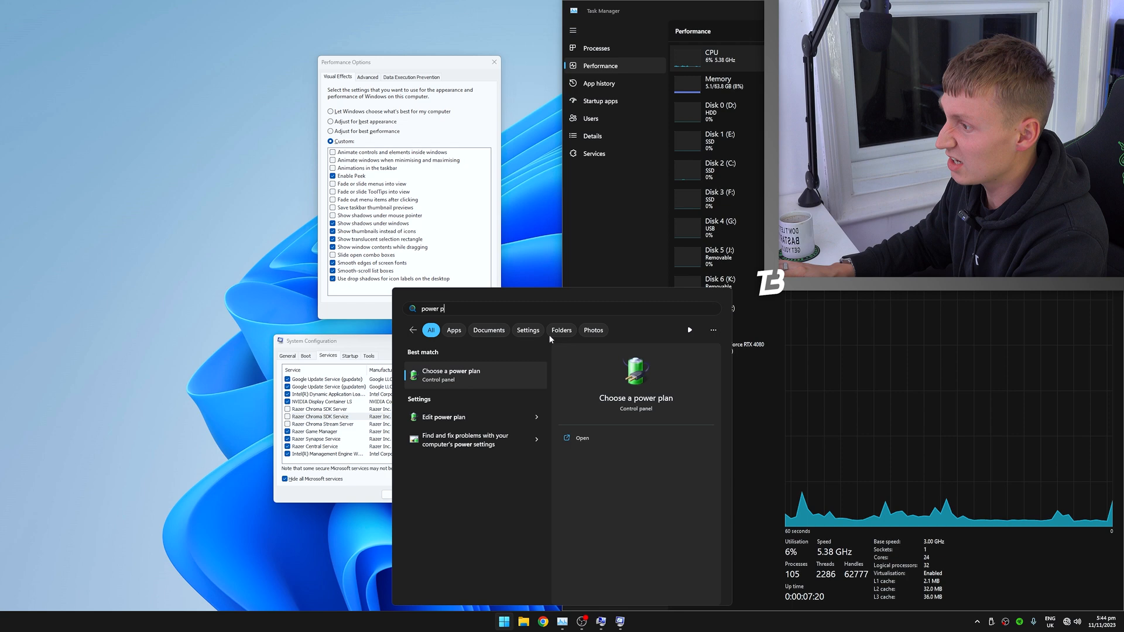
# Search Start for 'lan' while closing the tuning windows down to Task Manager
pyautogui.write('lan')
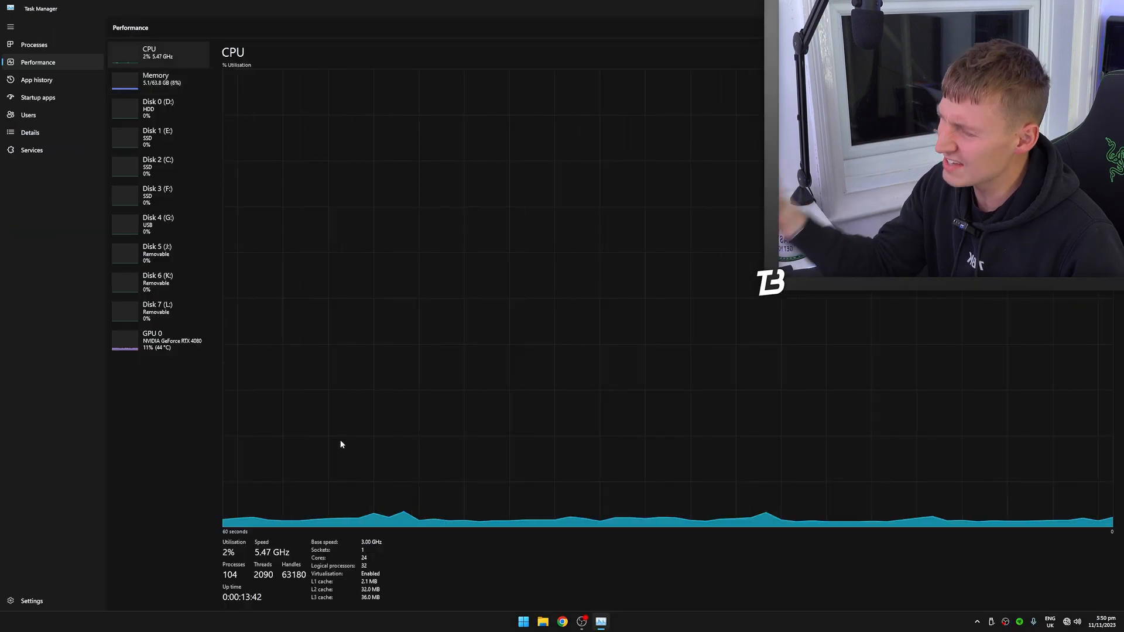
# Review Startup apps, then Processes with the Razer Central and Razer Synapse service groups expanded
pyautogui.click(38, 97)
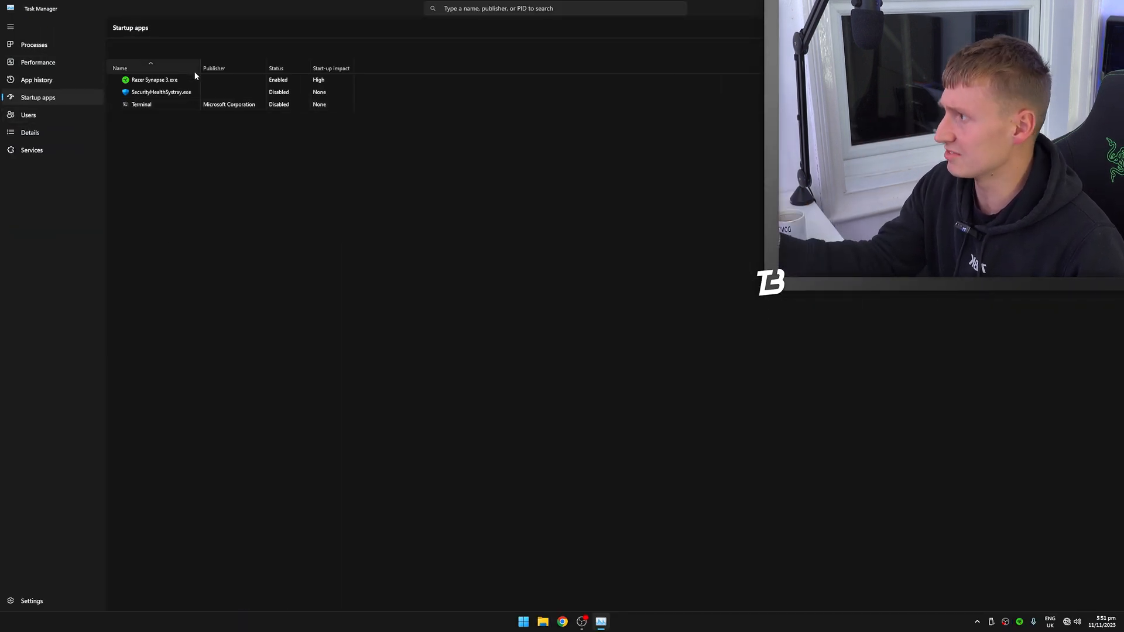
pyautogui.click(34, 45)
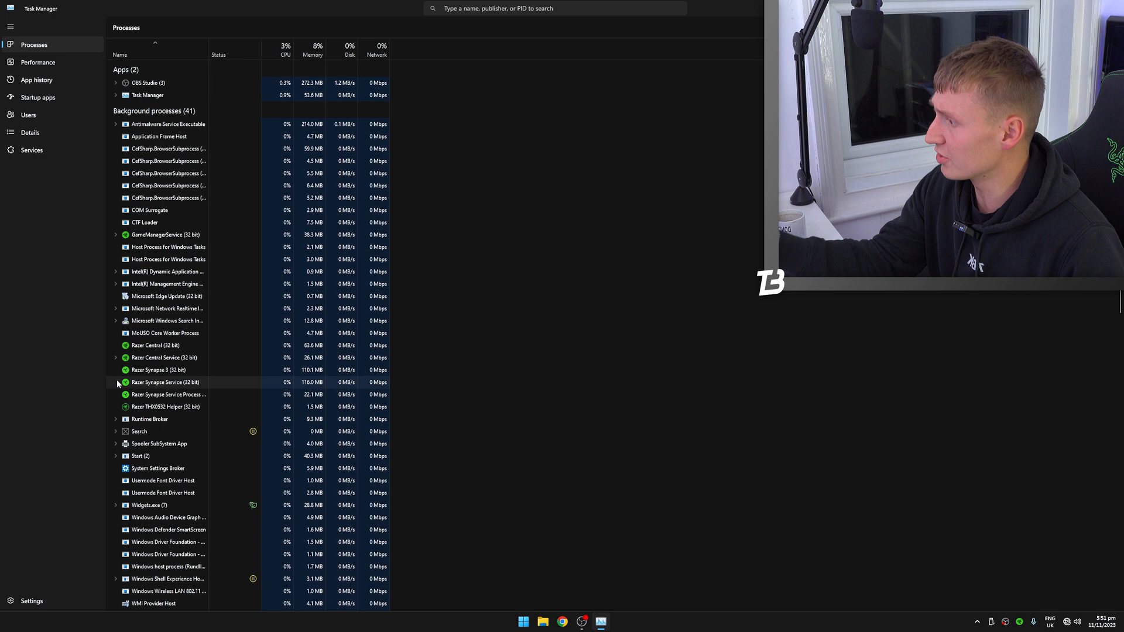
pyautogui.click(116, 357)
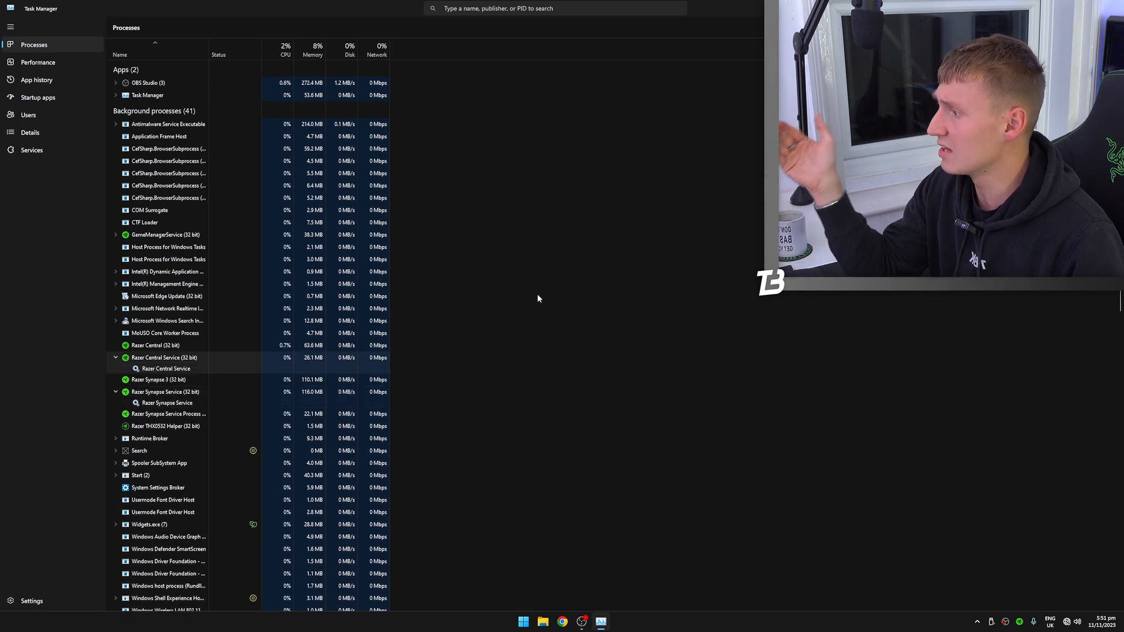
pyautogui.moveTo(520, 287)
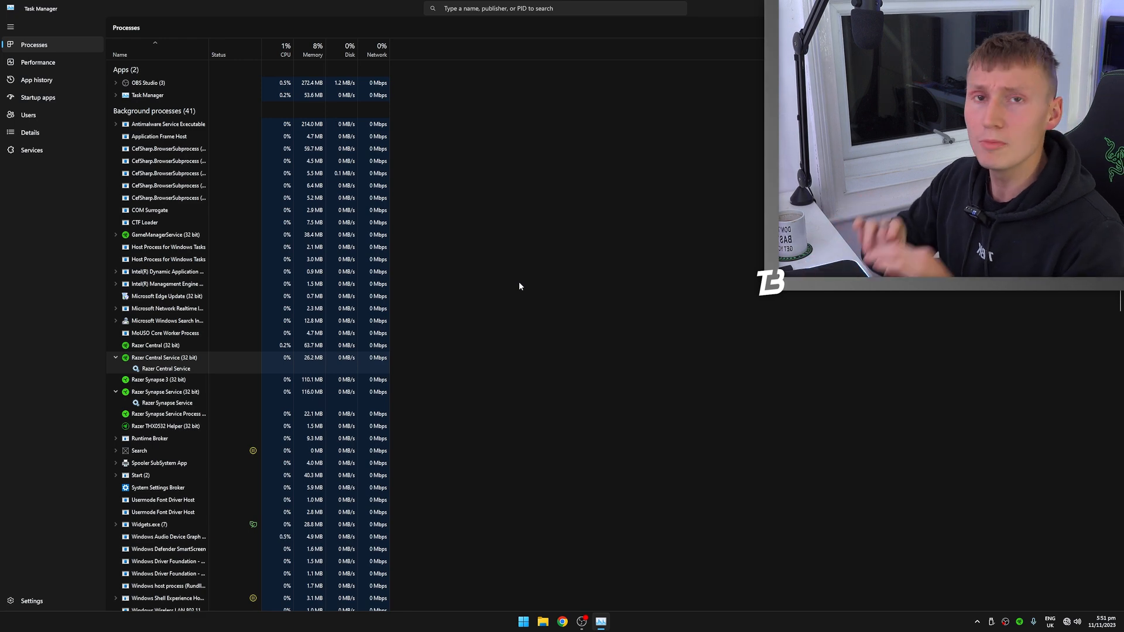
pyautogui.click(37, 97)
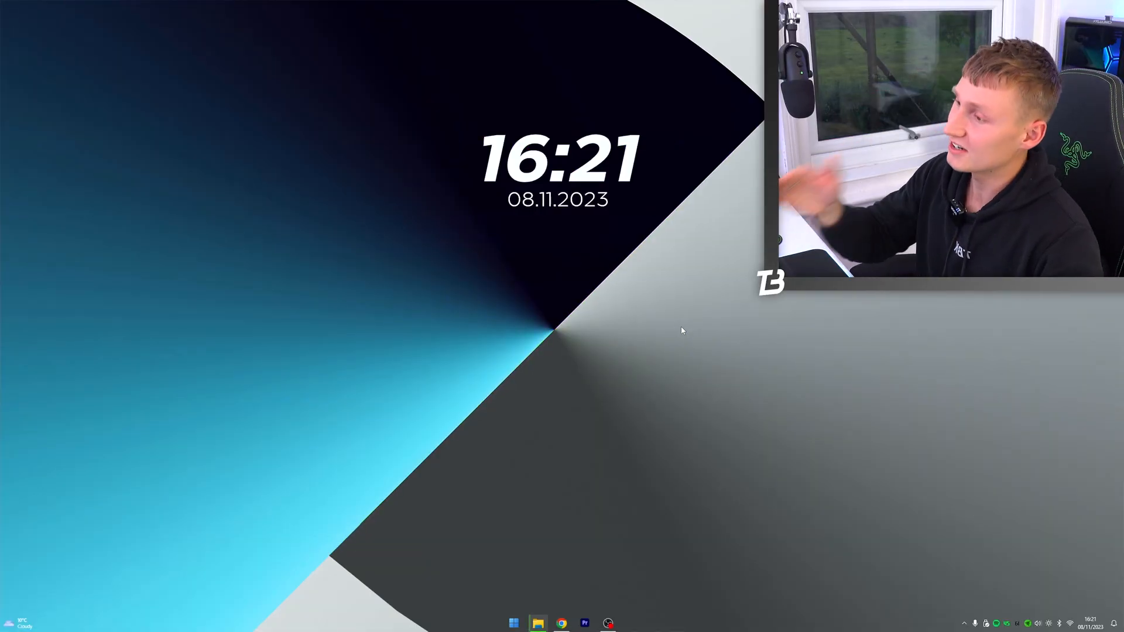
pyautogui.moveTo(657, 321)
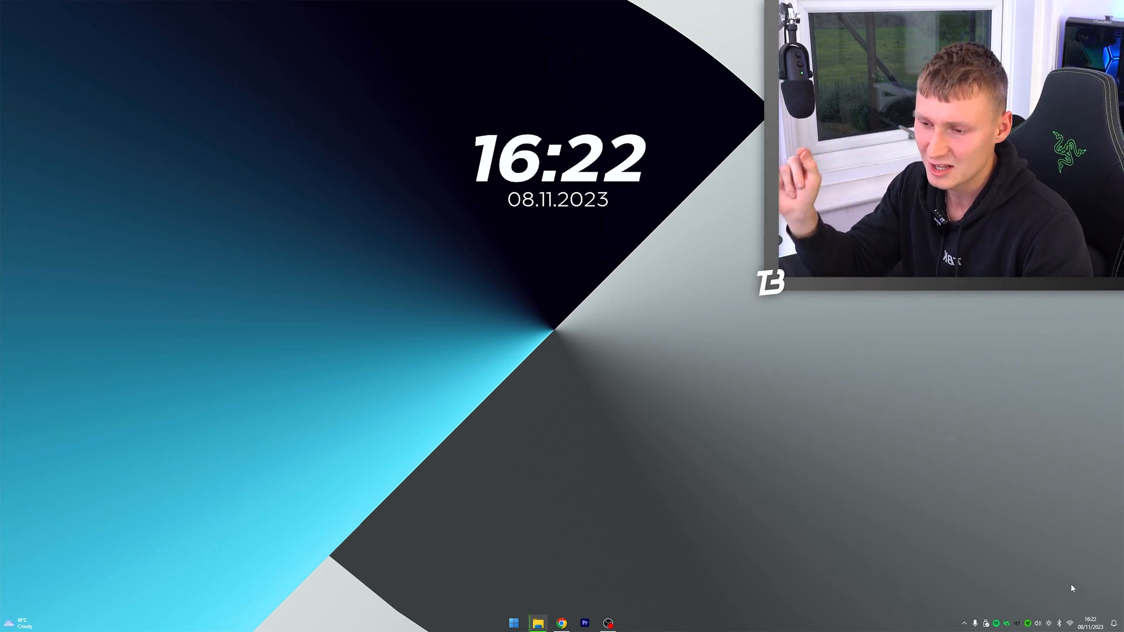
# Browse the quick settings flyout and the available Wi-Fi networks, then dismiss it
pyautogui.click(1065, 622)
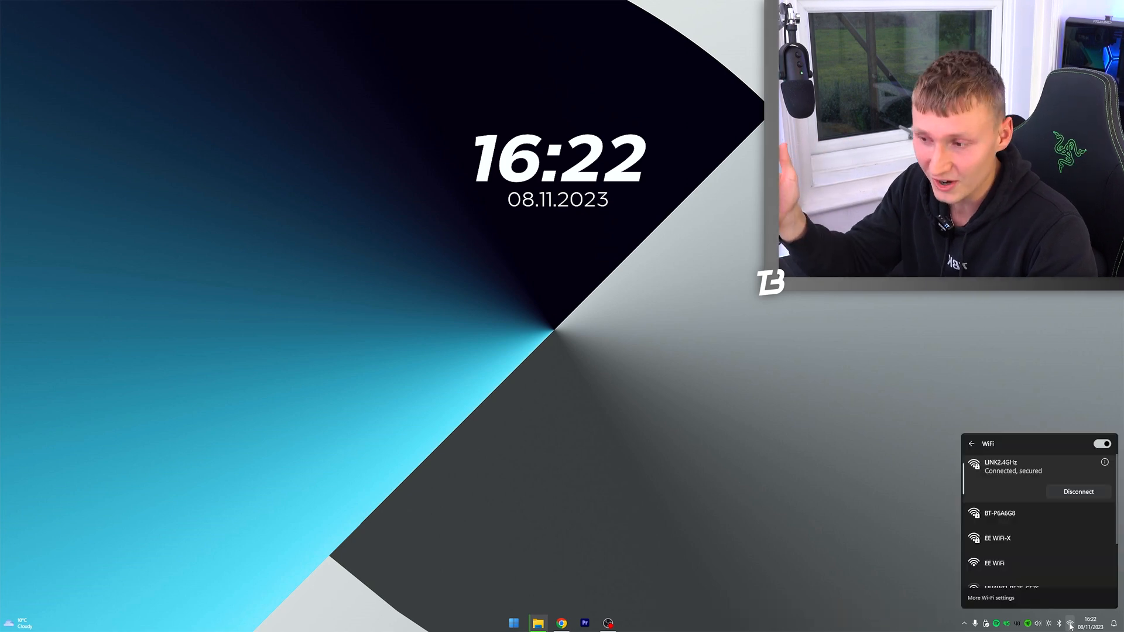
pyautogui.moveTo(1030, 565)
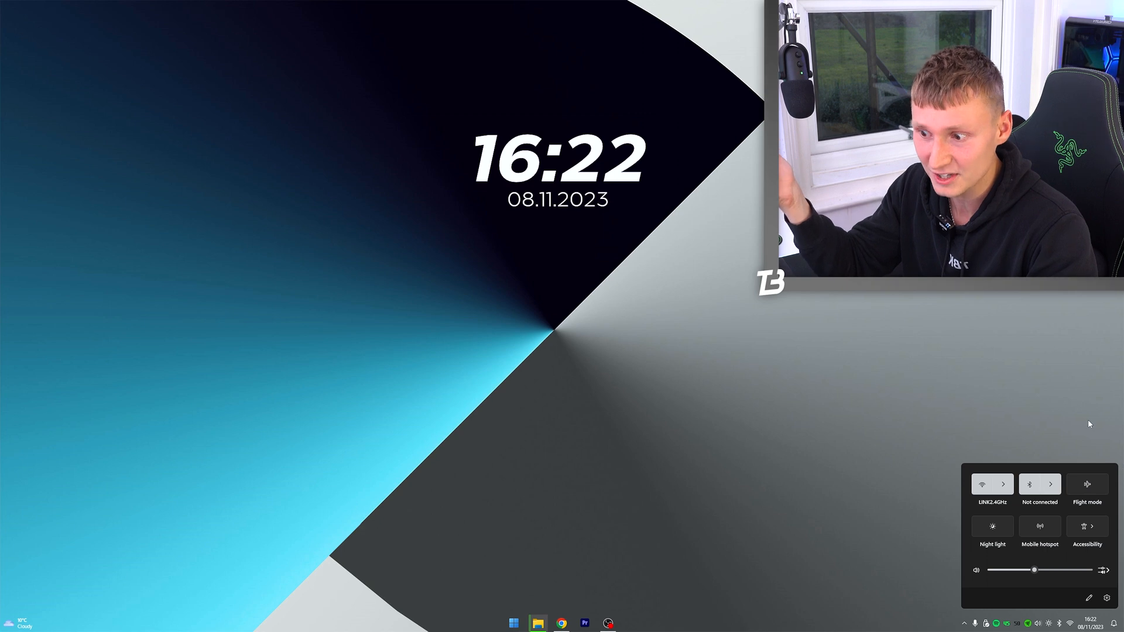
pyautogui.click(1059, 484)
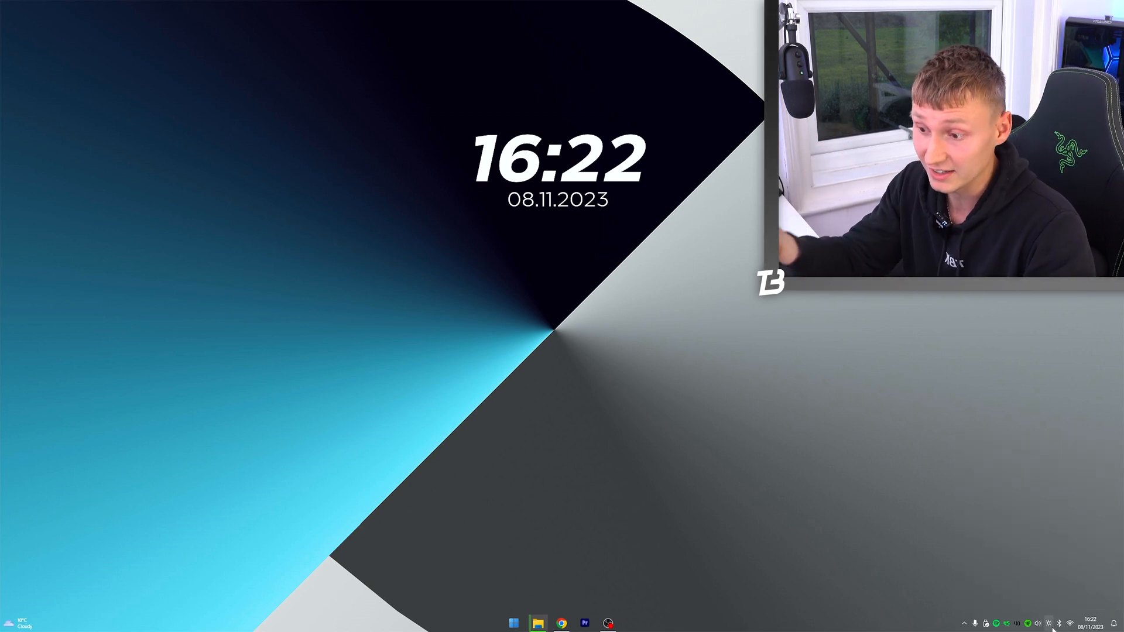
pyautogui.click(1029, 622)
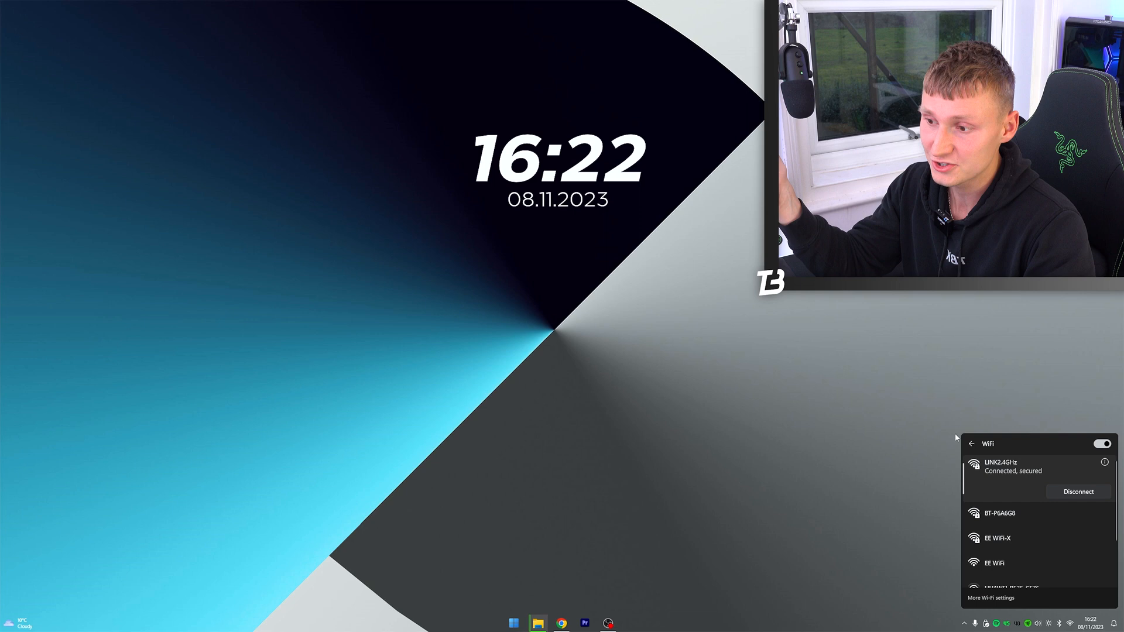
pyautogui.click(973, 444)
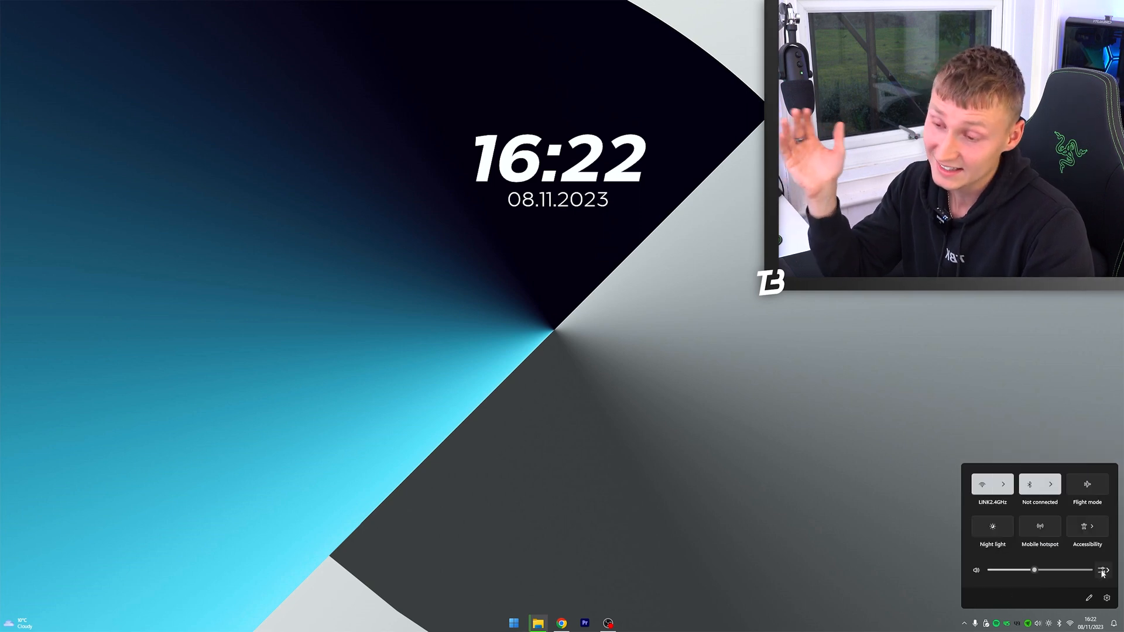
pyautogui.click(1103, 570)
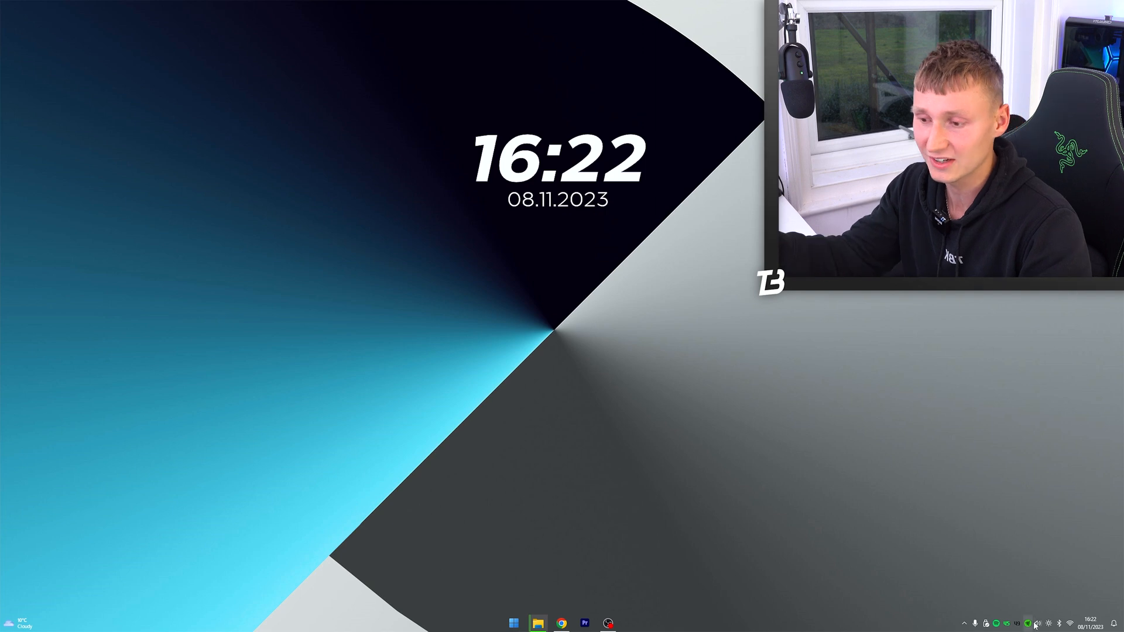
pyautogui.moveTo(1028, 622)
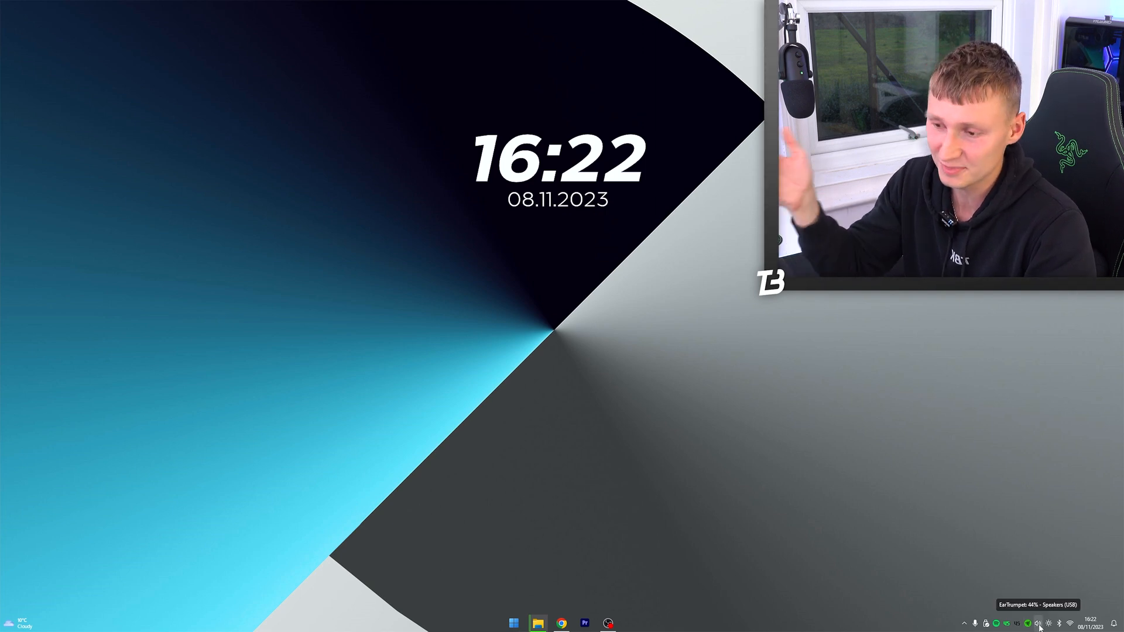
# Bring up the EarTrumpet volume mixer with separate headphone and speaker levels
pyautogui.click(1038, 623)
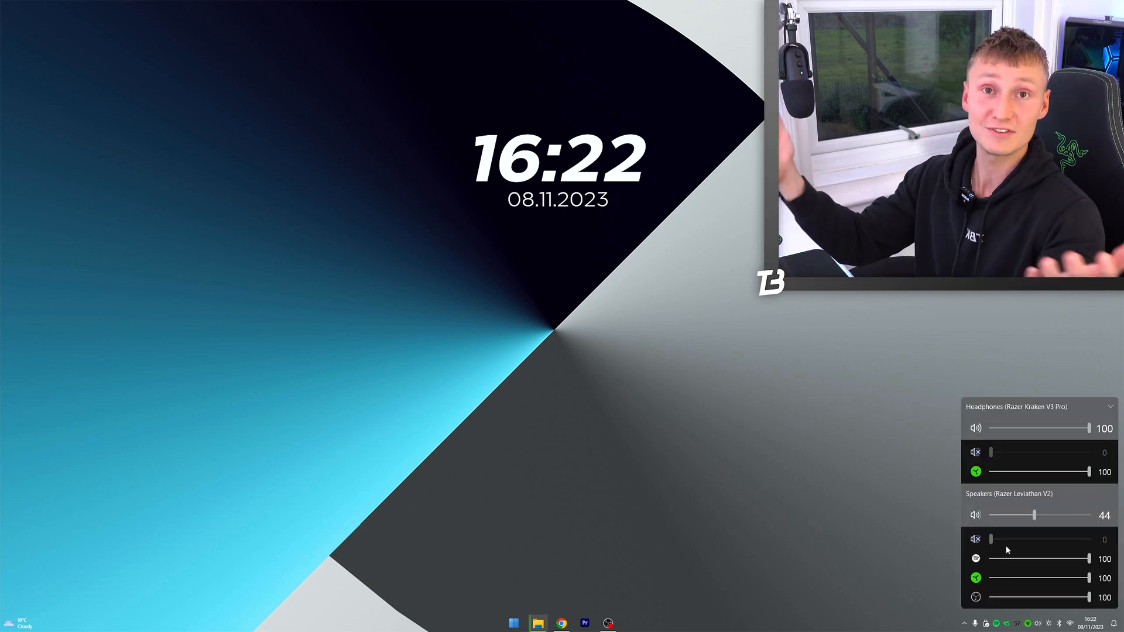